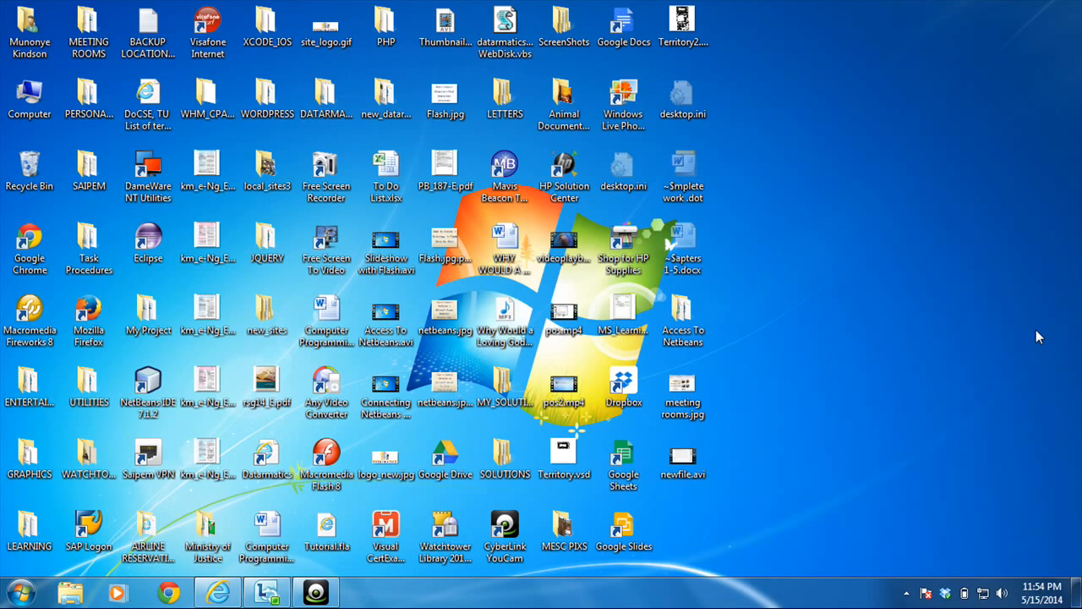
pyautogui.moveTo(562, 439)
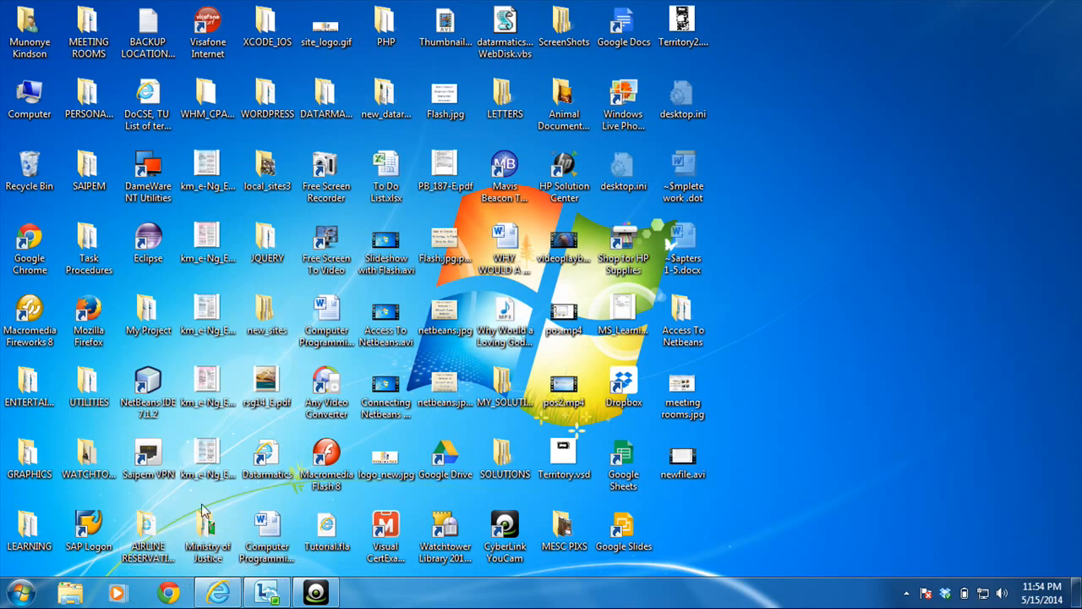
pyautogui.moveTo(880, 373)
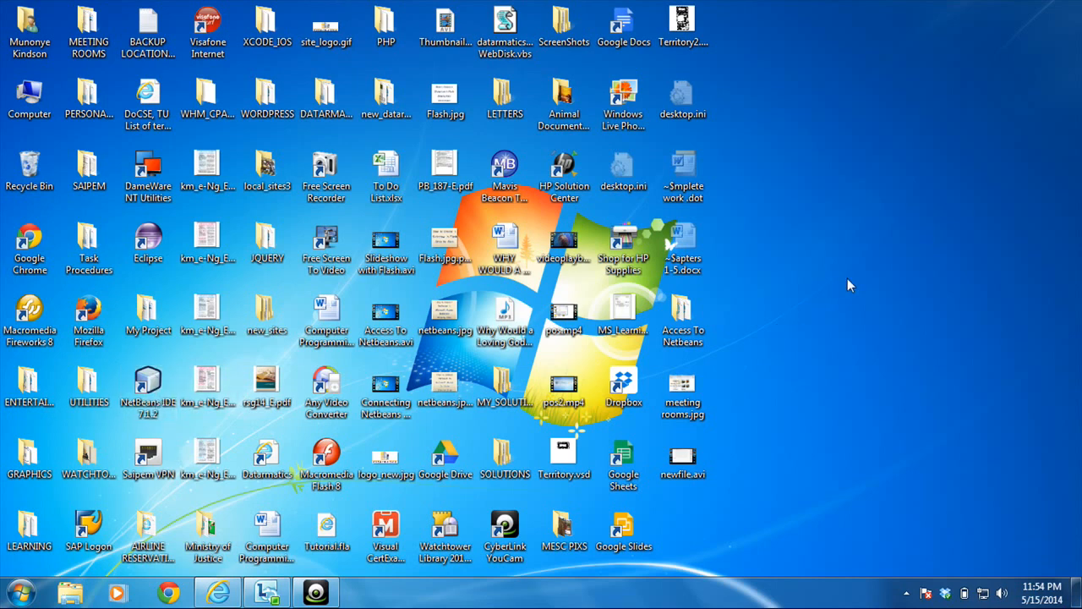
# - Launch NetBeans IDE 7.1.2 and browse the netbeantutorial package's actions in NetbeanTutorial
pyautogui.click(148, 389)
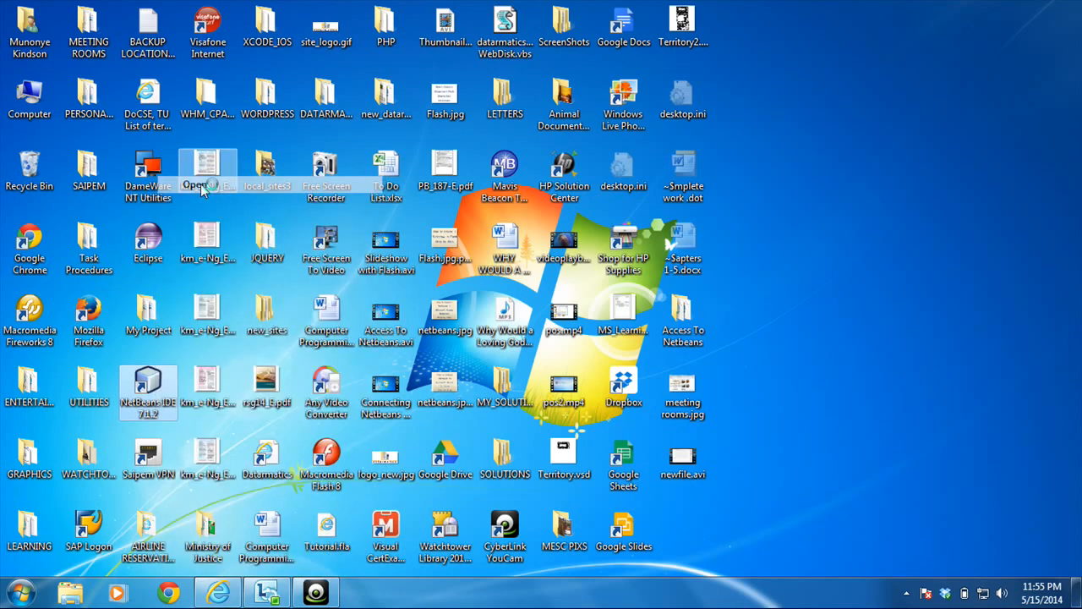
pyautogui.doubleClick(148, 389)
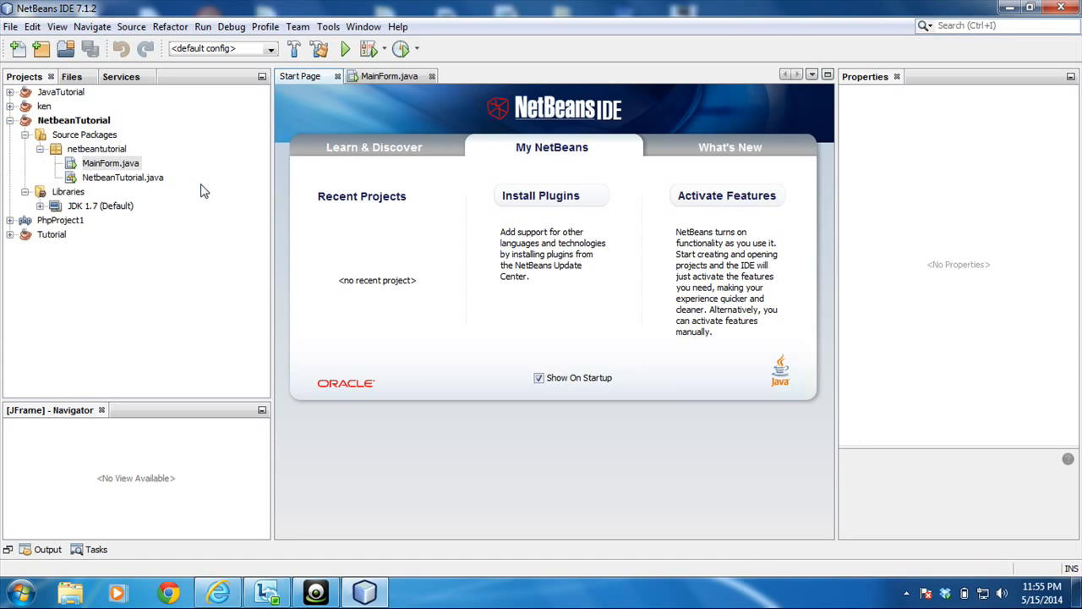
pyautogui.moveTo(249, 113)
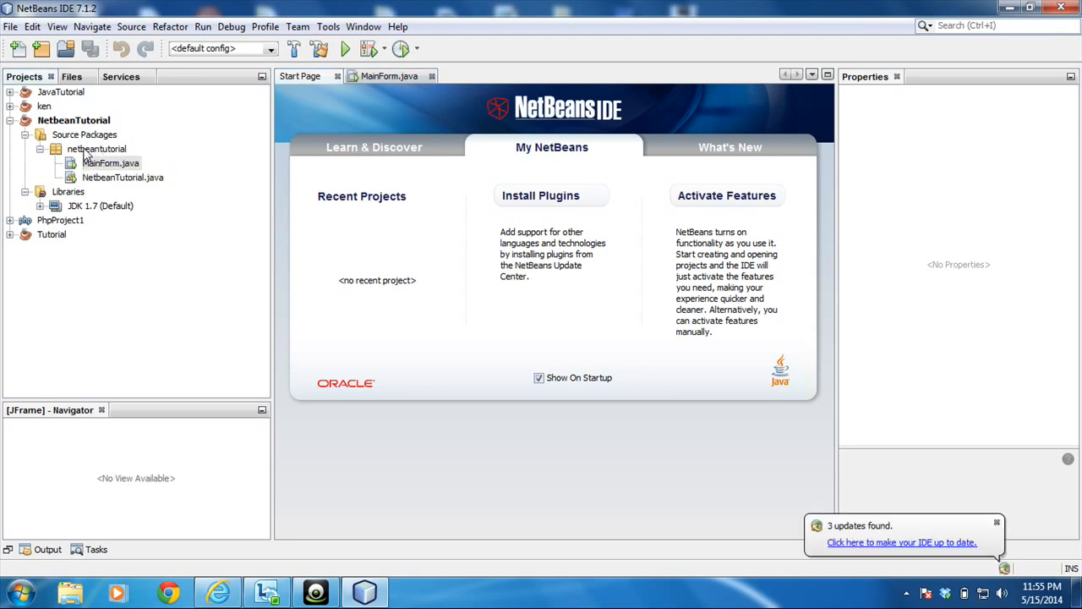
pyautogui.rightClick(97, 148)
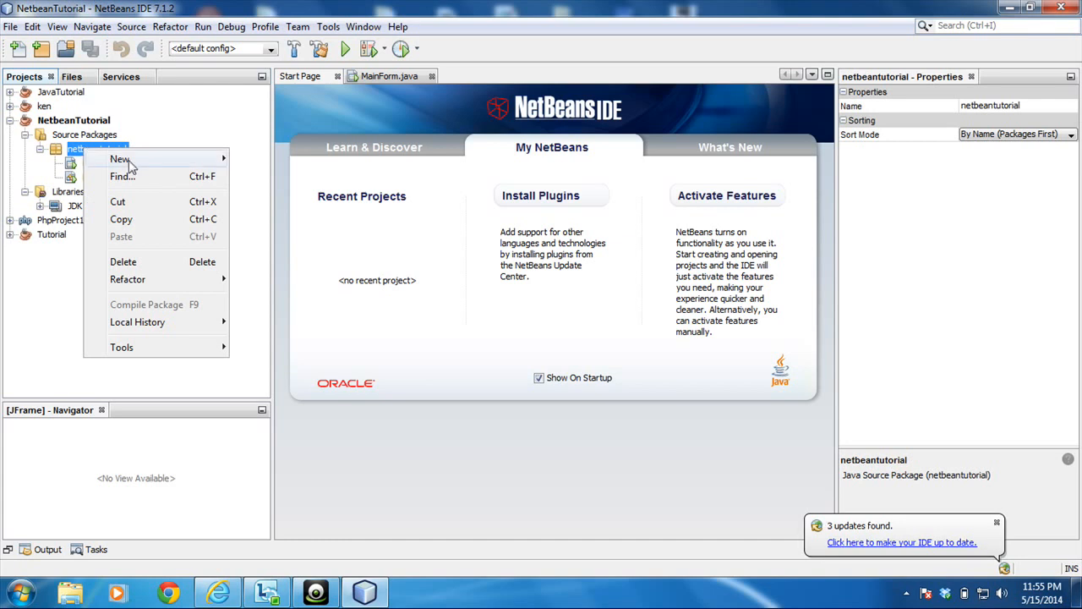
pyautogui.moveTo(119, 159)
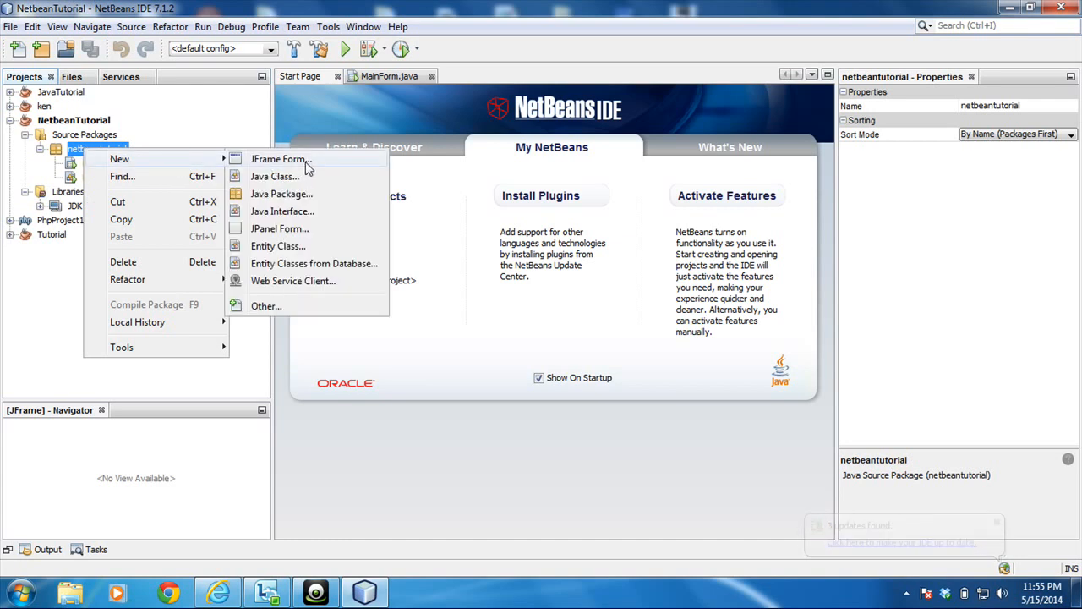
pyautogui.moveTo(123, 176)
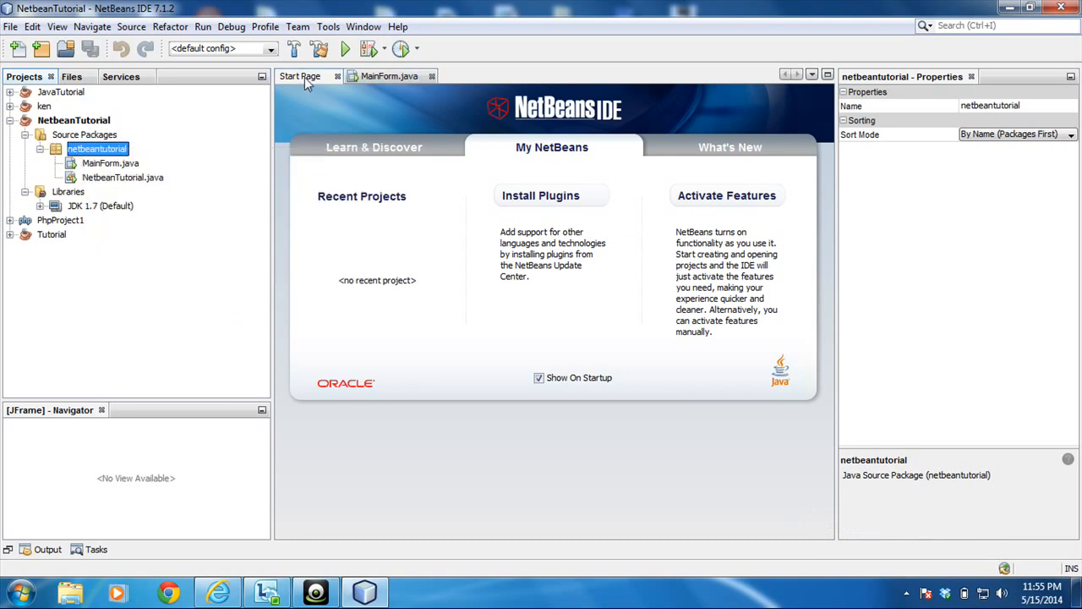
# - Open MainForm.java, glance at its source, and return to the empty JFrame design
pyautogui.click(389, 75)
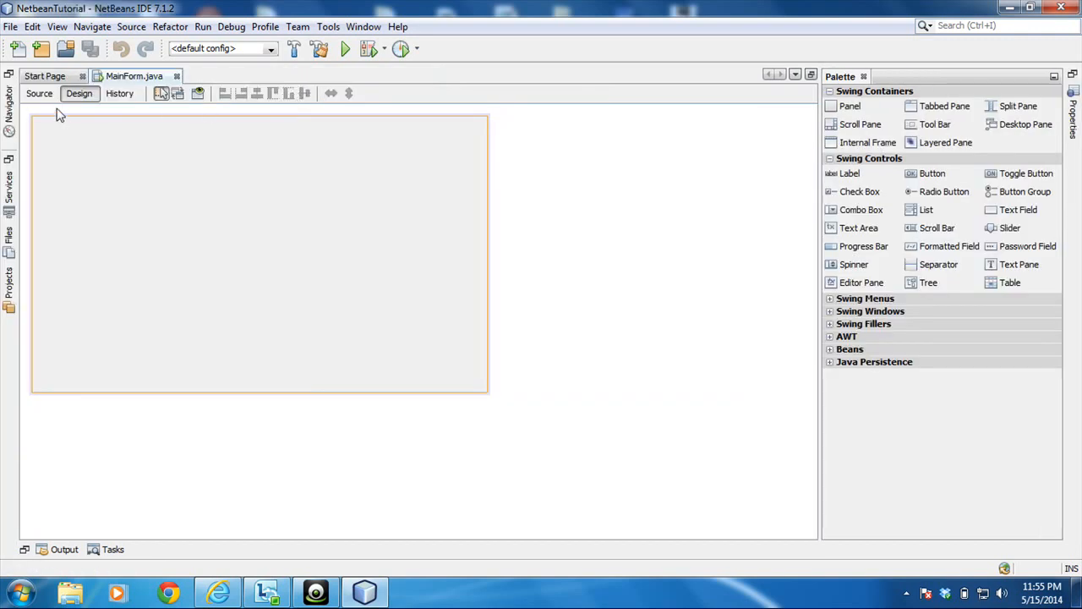
pyautogui.click(39, 93)
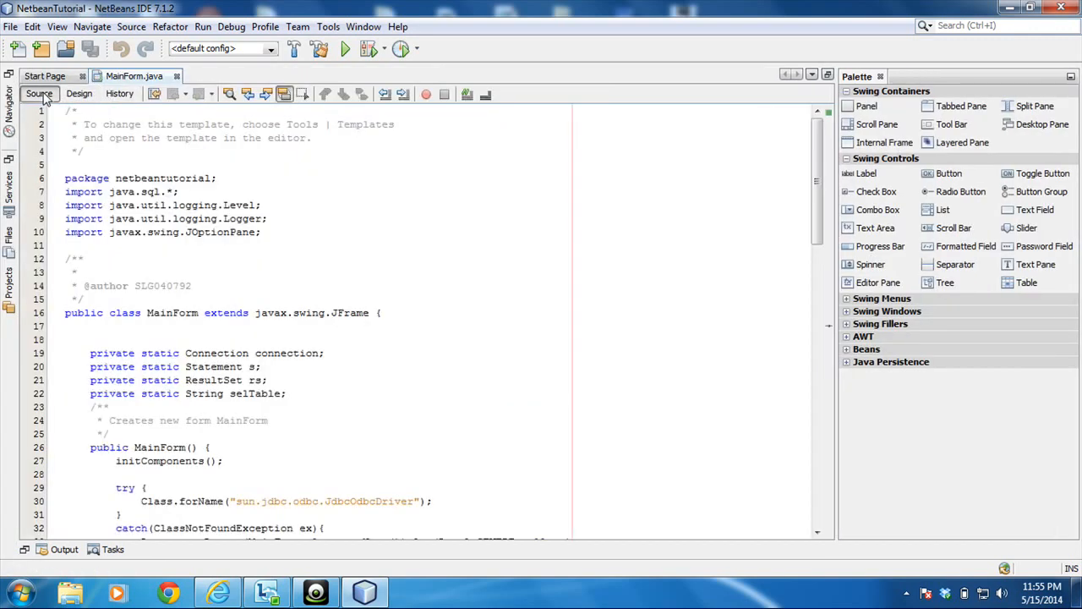
pyautogui.click(79, 93)
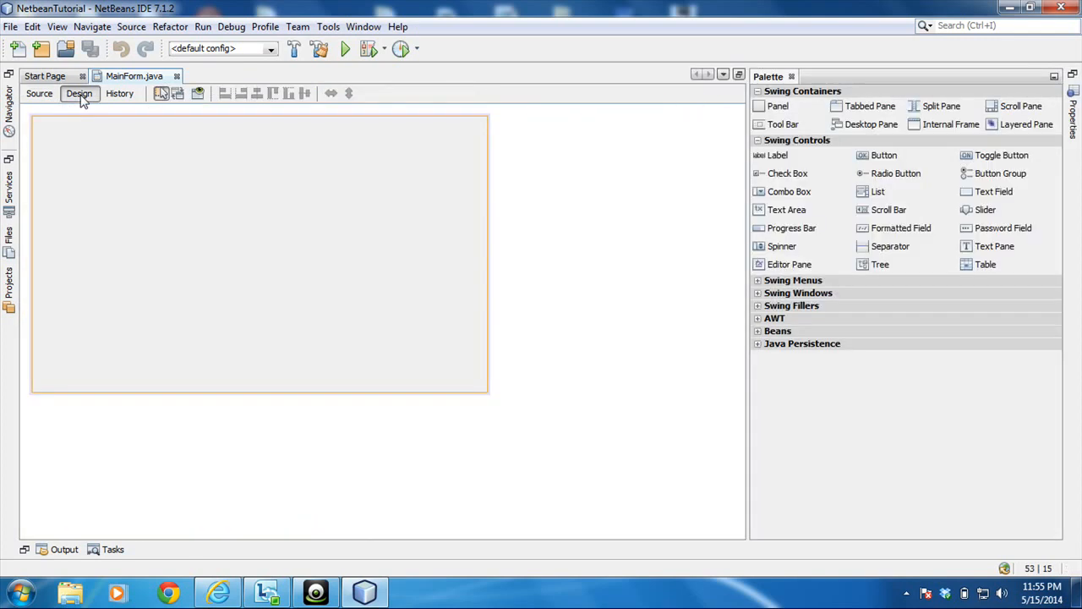
pyautogui.moveTo(399, 294)
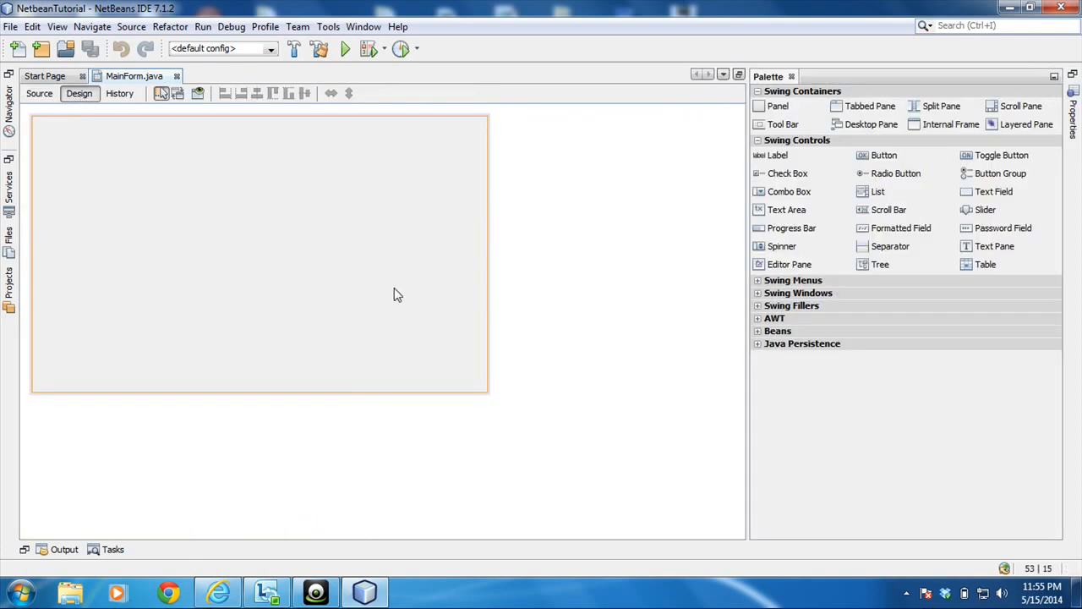
pyautogui.moveTo(400, 235)
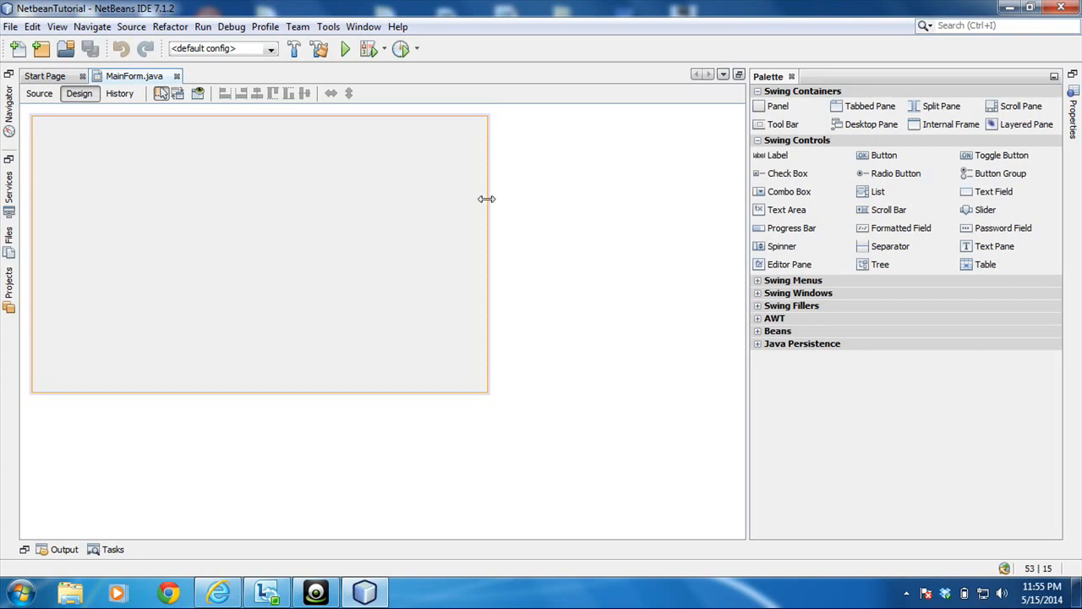
pyautogui.moveTo(951, 125)
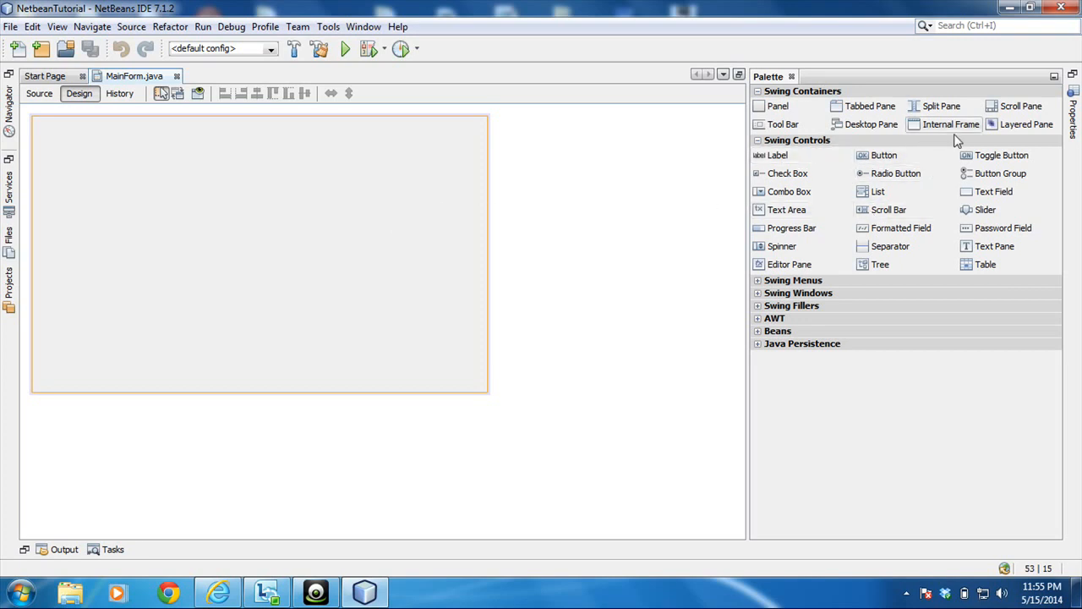
pyautogui.moveTo(787, 209)
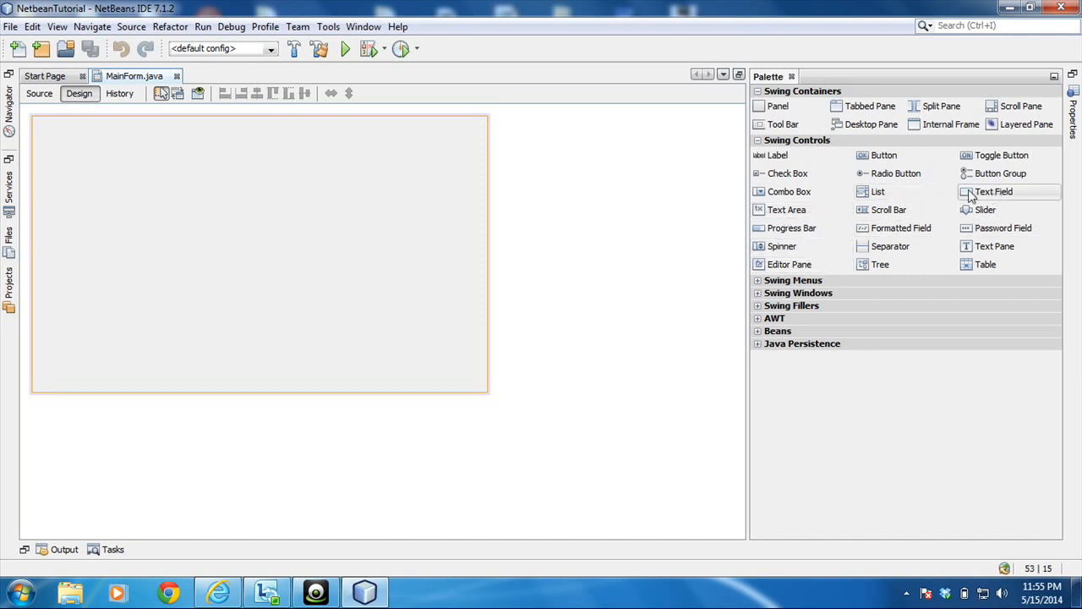
pyautogui.moveTo(993, 191)
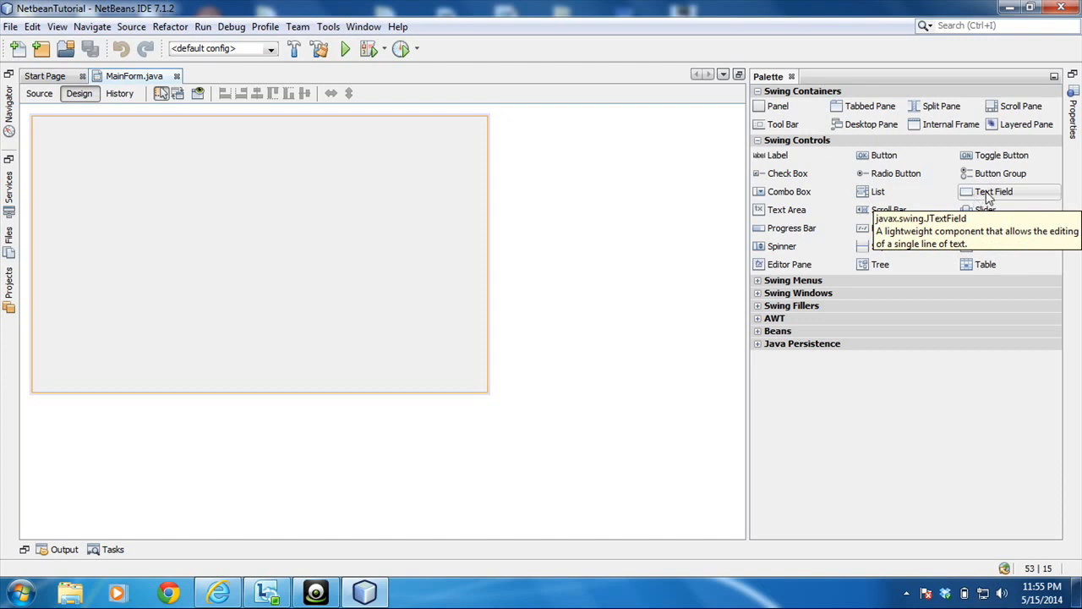
# - Drop a Text Field onto MainForm and rename its variable to txtFirstname
pyautogui.moveTo(994, 191); pyautogui.dragTo(364, 249)
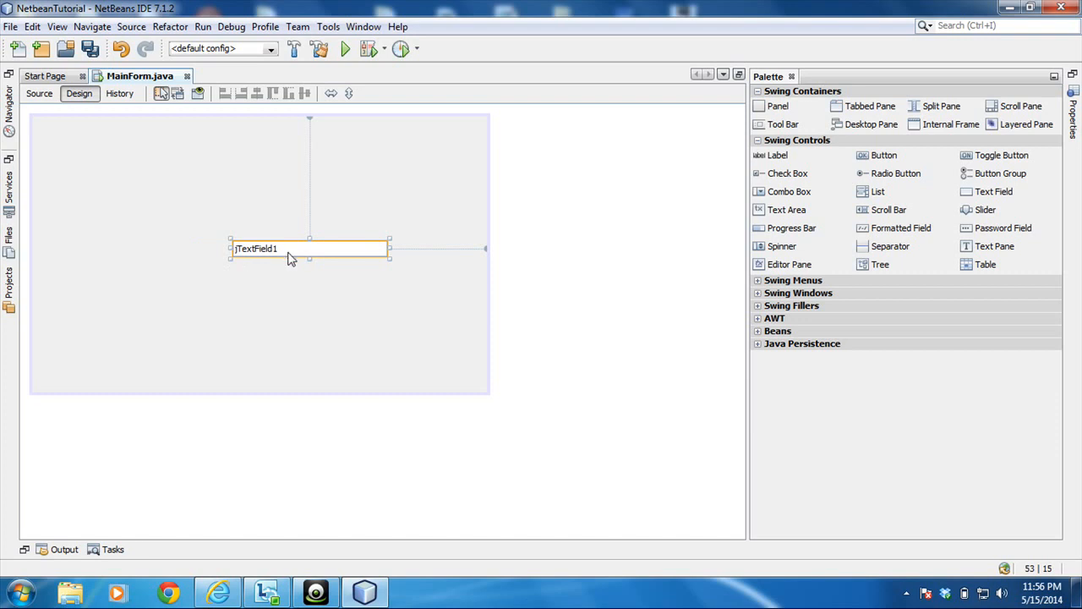
pyautogui.moveTo(357, 249)
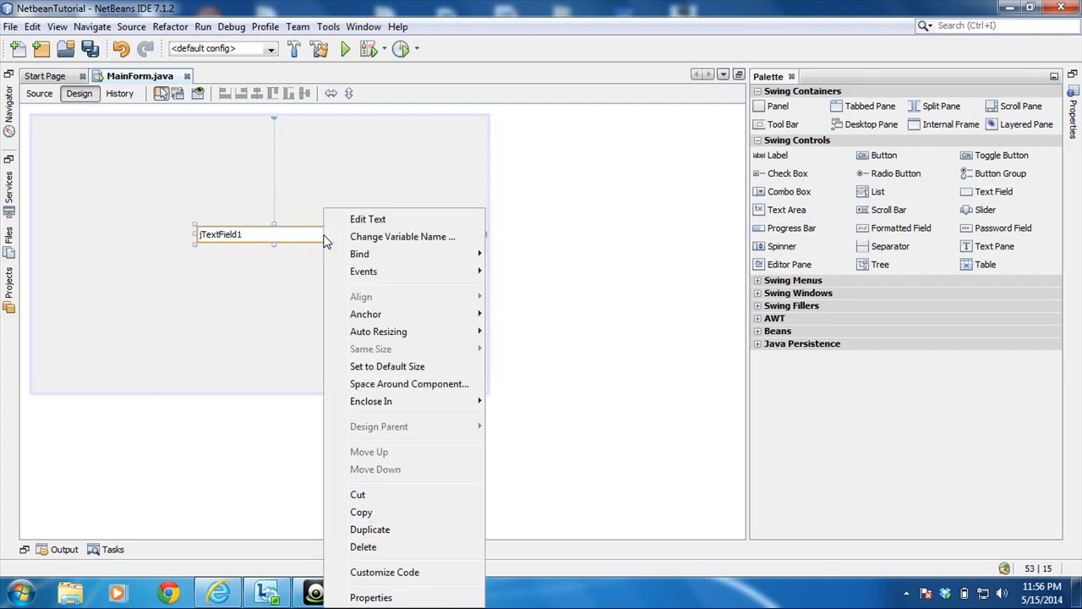
pyautogui.moveTo(403, 235)
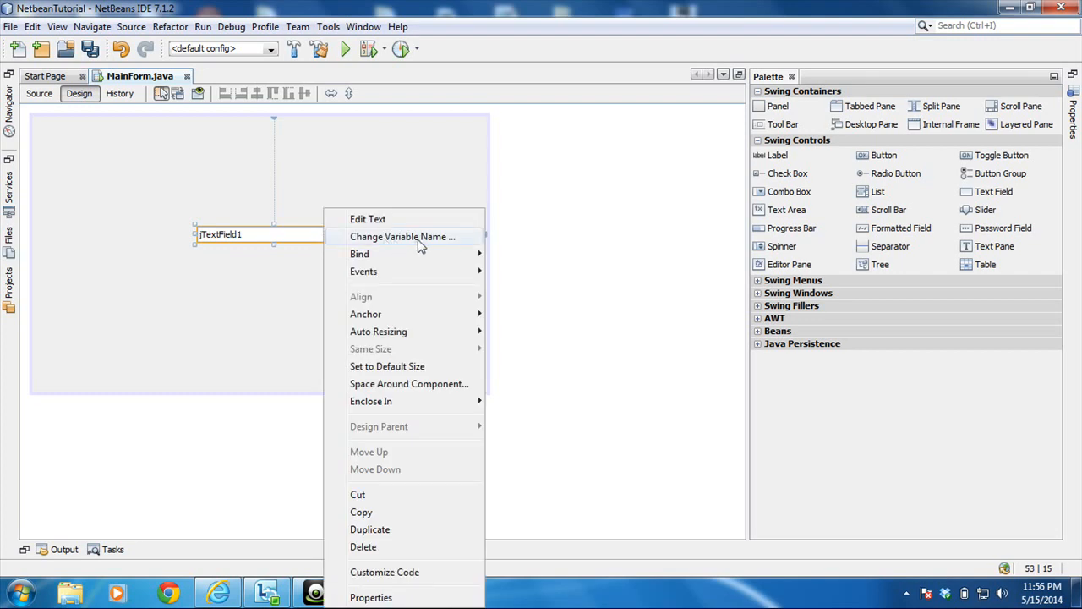
pyautogui.click(402, 236)
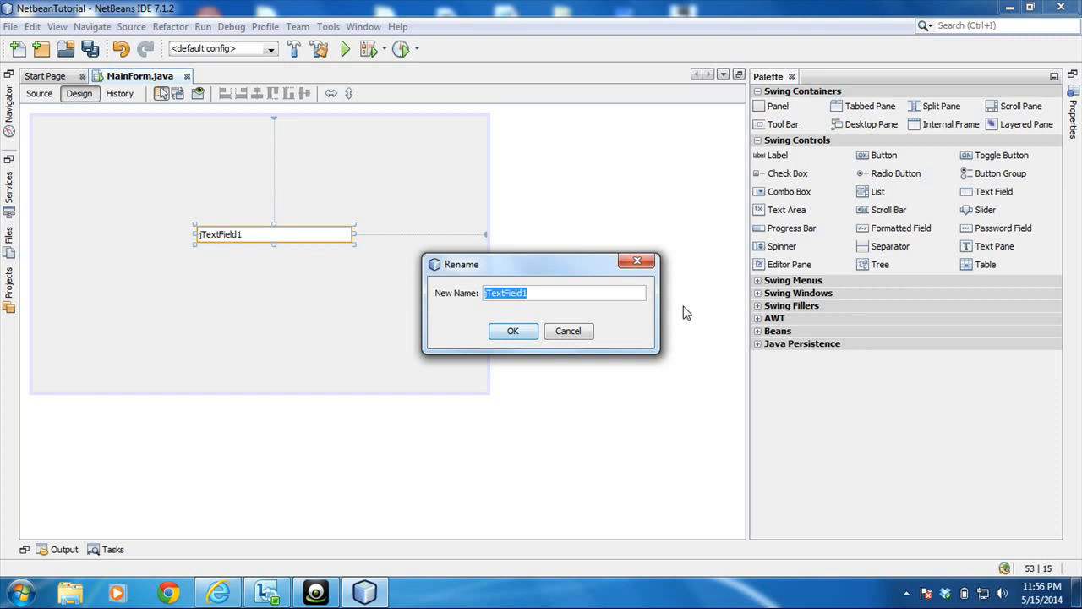
pyautogui.write('txtFirn')
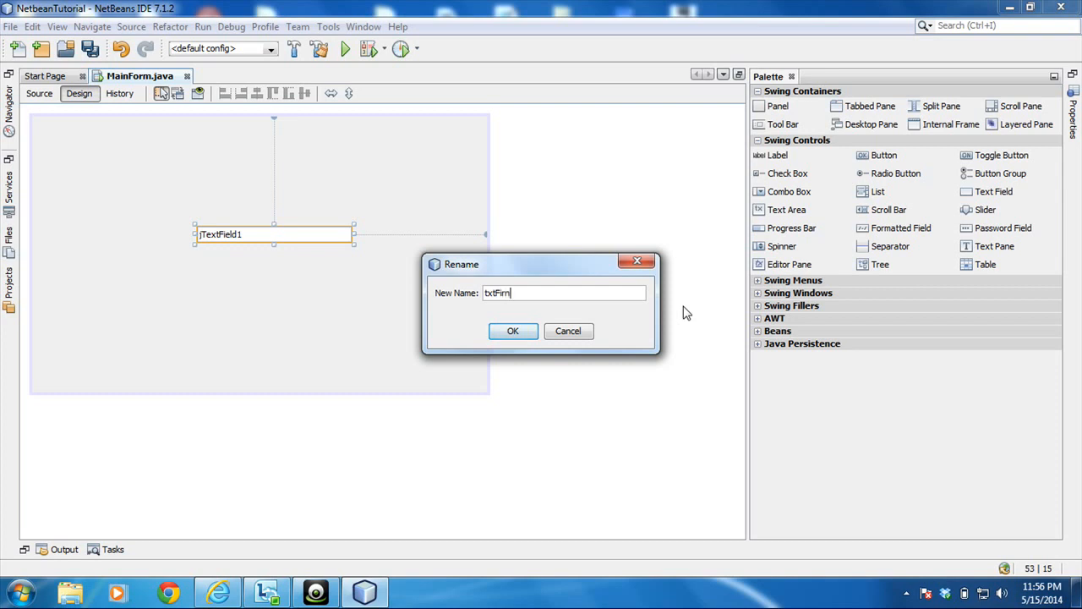
pyautogui.write('am')
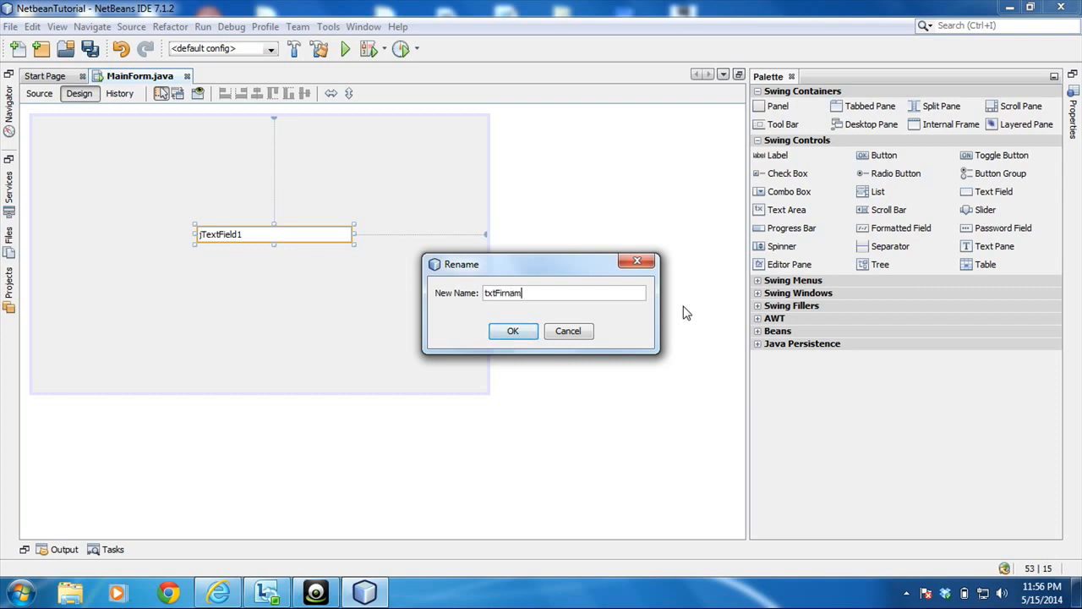
pyautogui.press('BackSpace')
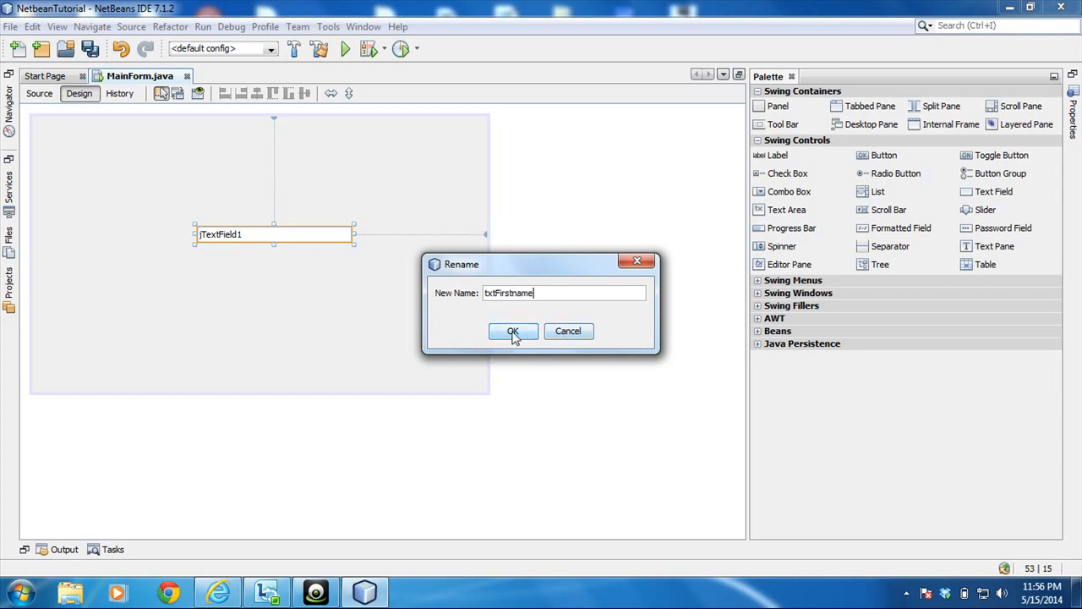
pyautogui.click(513, 331)
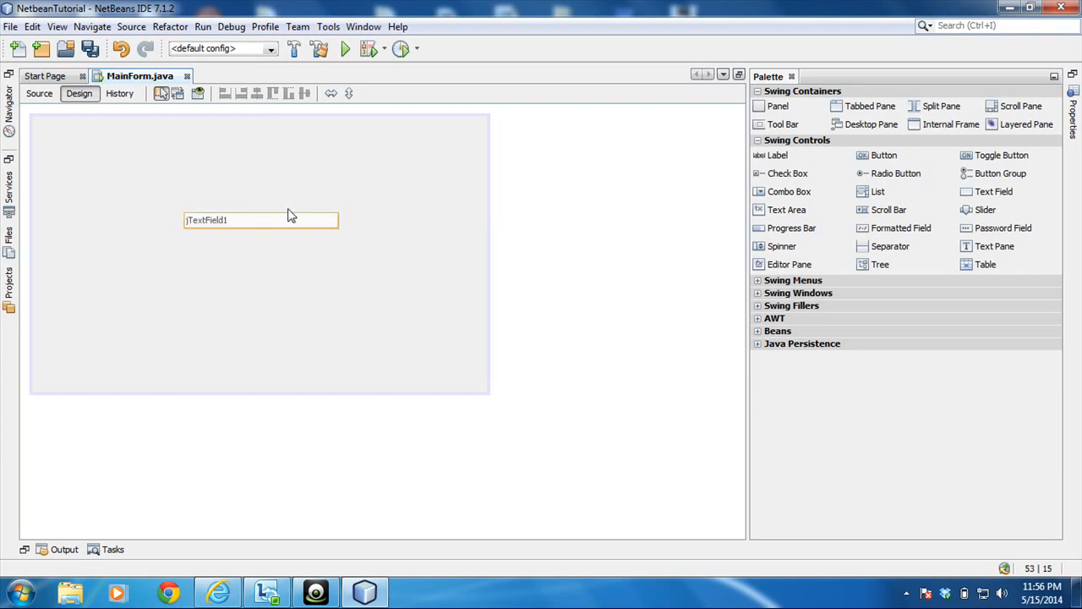
# - Nudge the text field and confirm its variable name is txtFirstname
pyautogui.moveTo(261, 220); pyautogui.dragTo(276, 238)
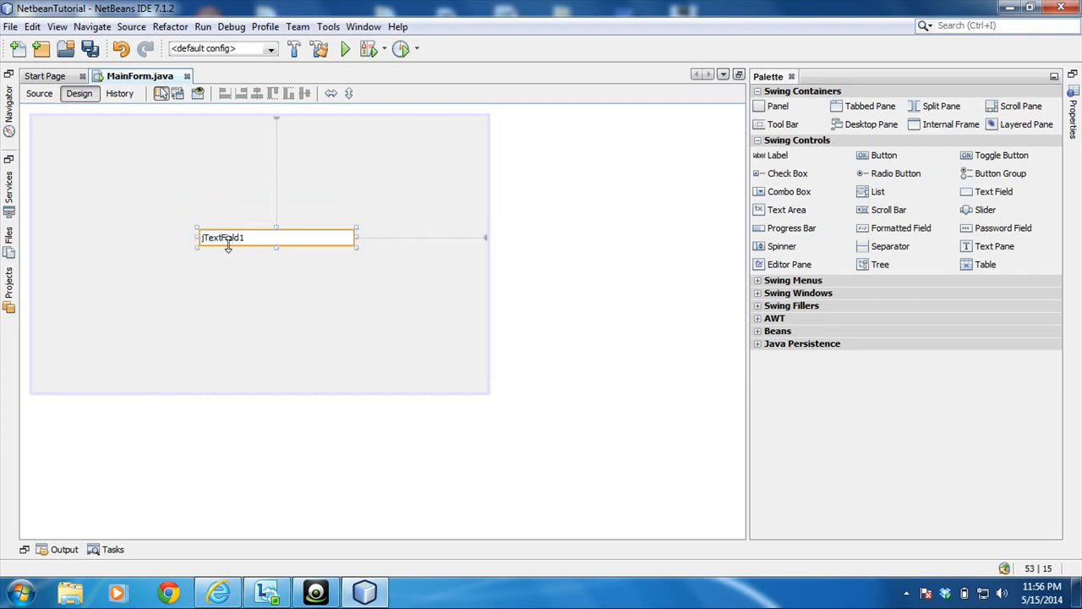
pyautogui.moveTo(285, 244)
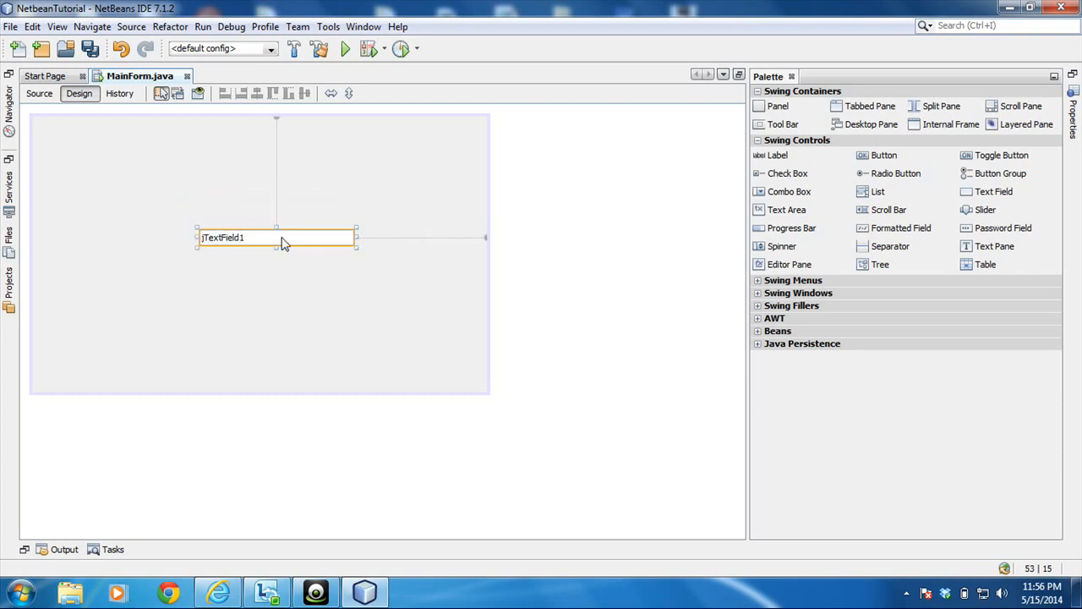
pyautogui.rightClick(277, 237)
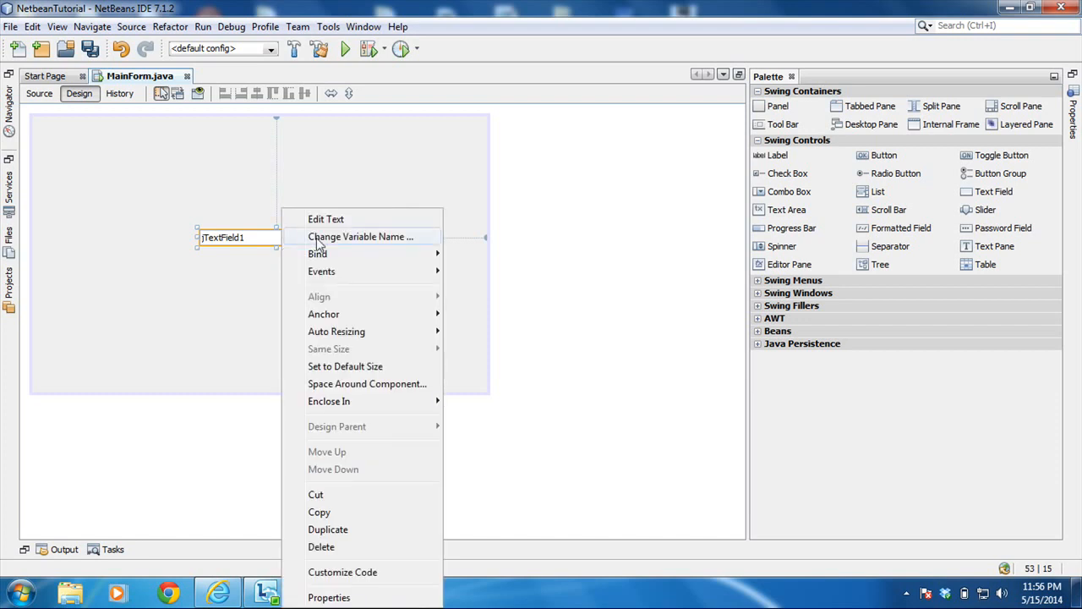
pyautogui.click(359, 236)
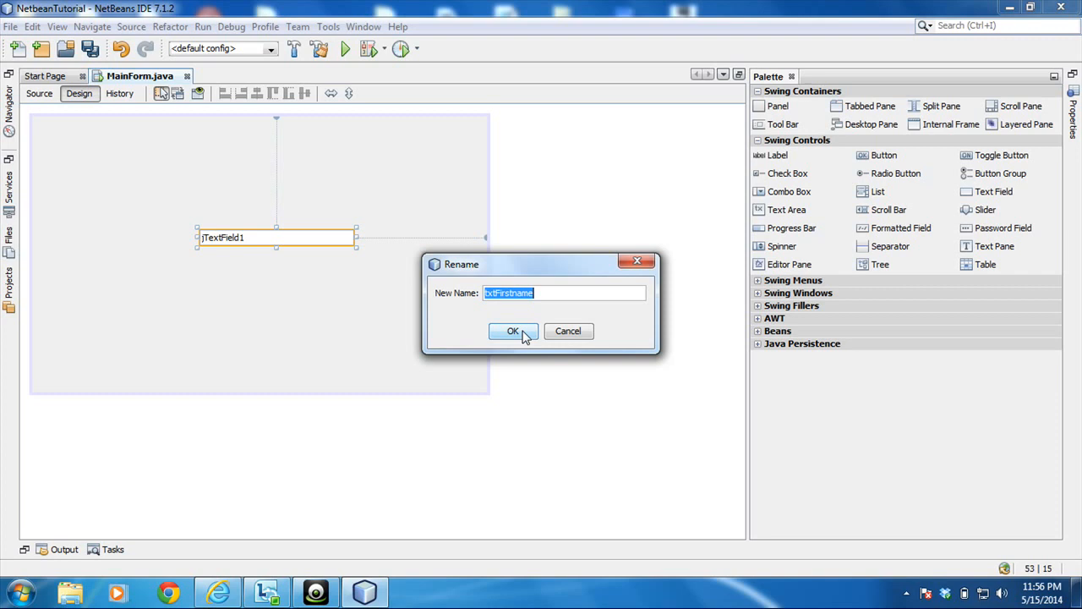
pyautogui.click(512, 331)
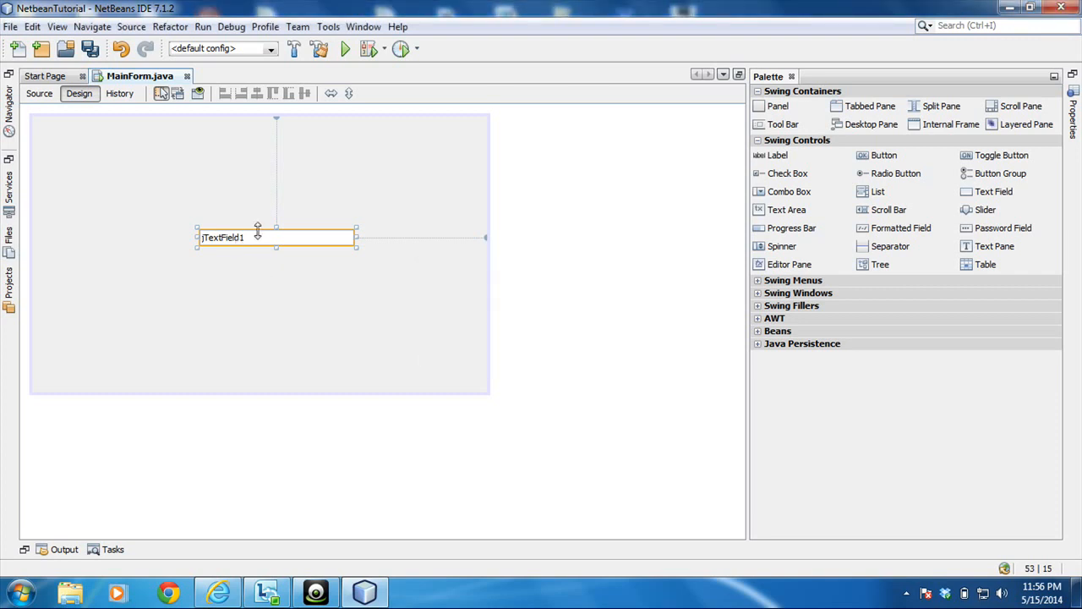
# - Move the text field up to the upper middle of the form
pyautogui.rightClick(258, 237)
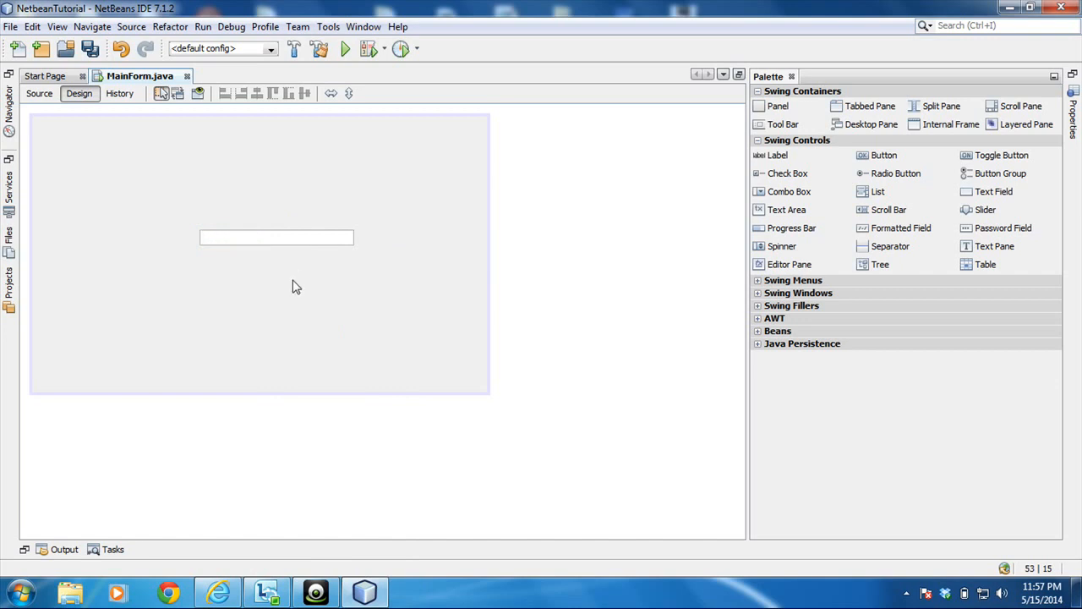
pyautogui.click(245, 237)
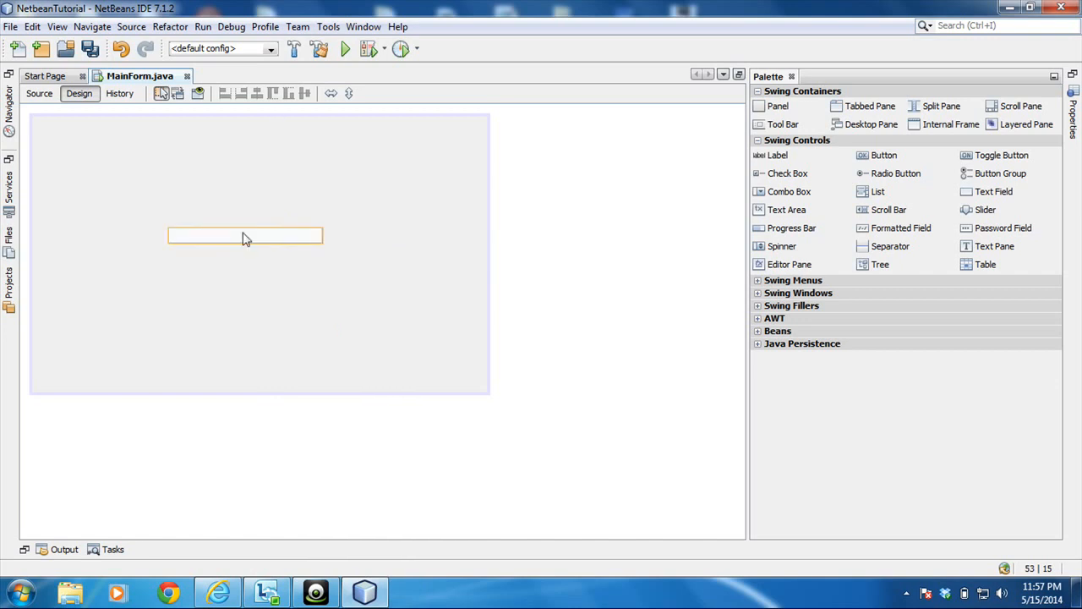
pyautogui.moveTo(245, 235); pyautogui.dragTo(250, 252)
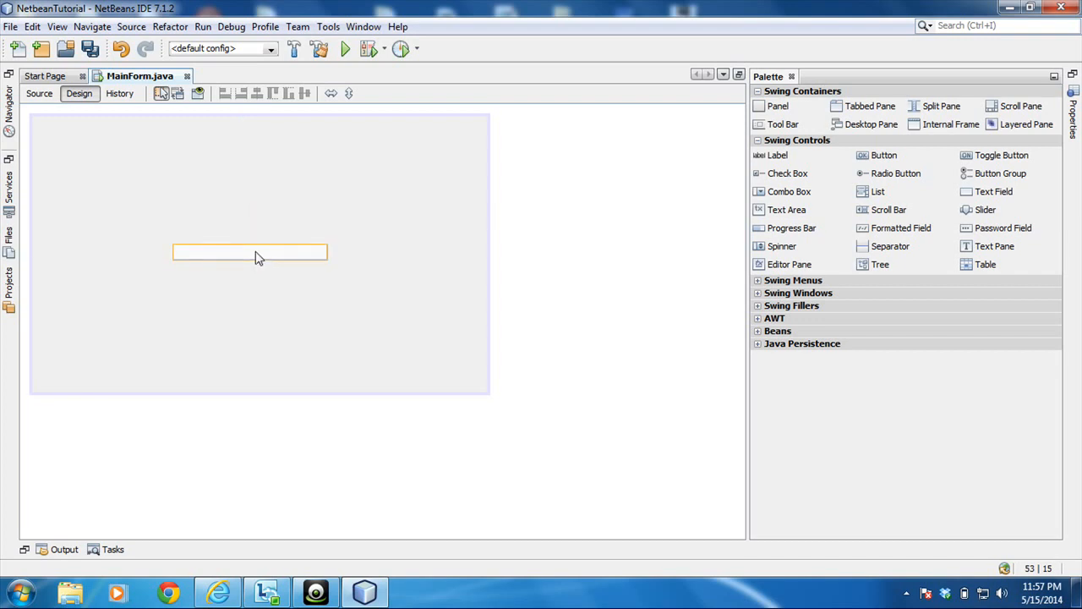
pyautogui.click(250, 253)
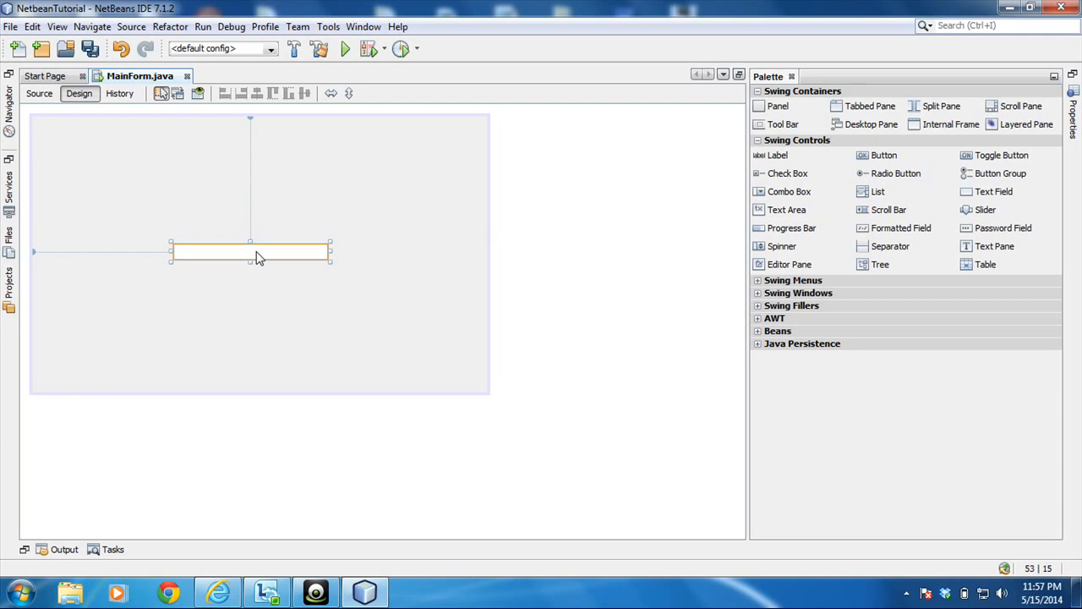
pyautogui.moveTo(213, 213)
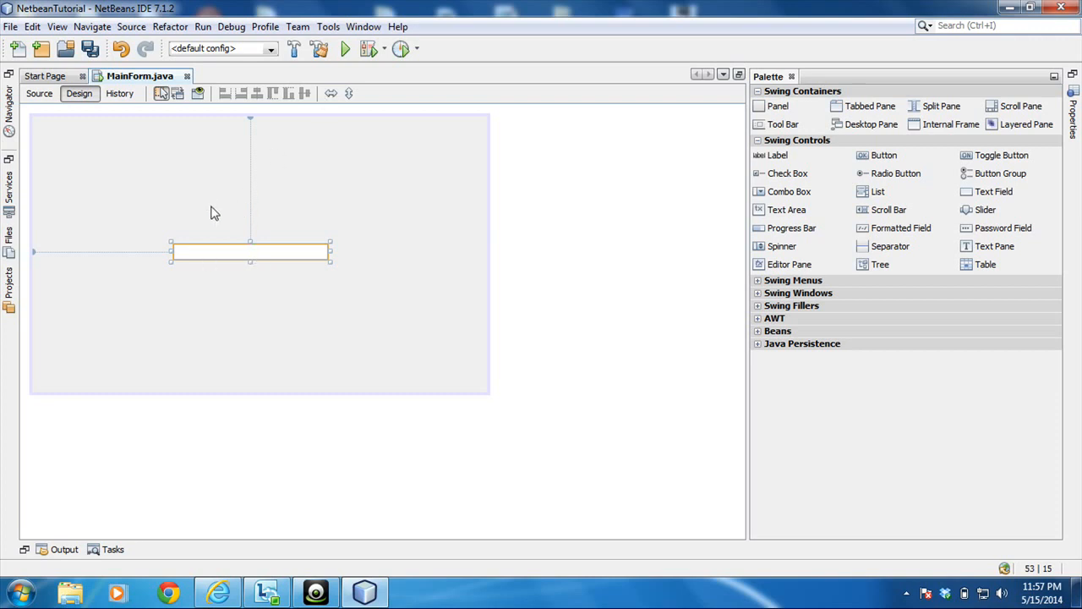
pyautogui.moveTo(51, 109)
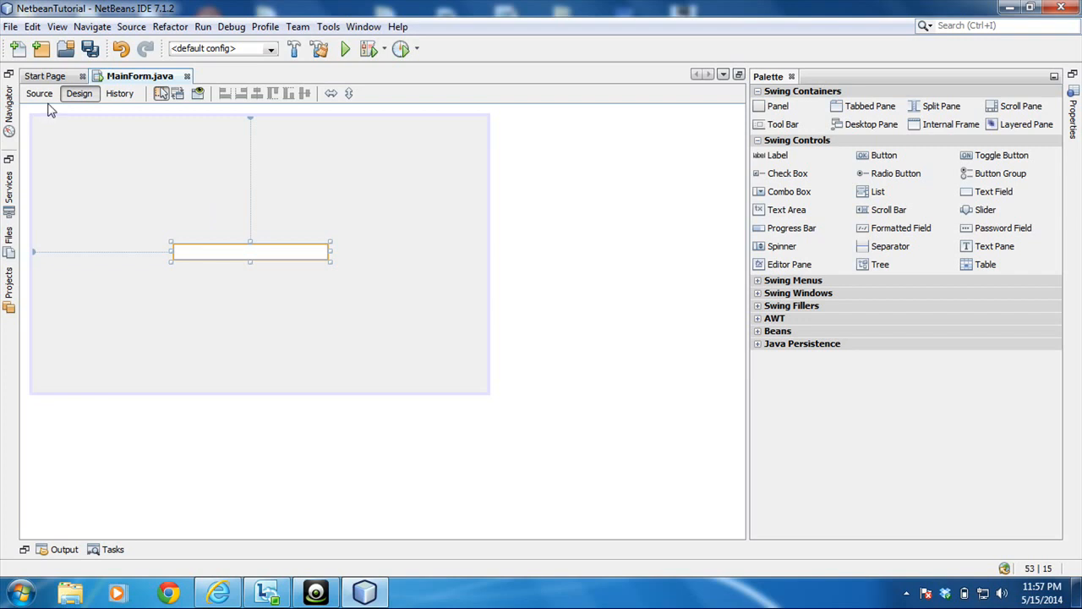
pyautogui.moveTo(172, 224)
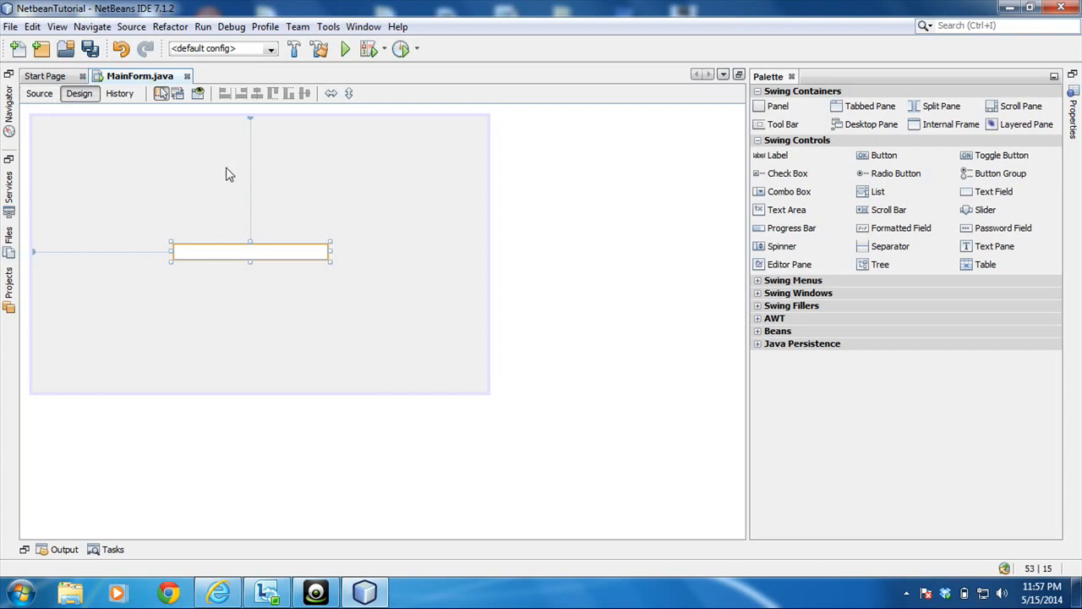
pyautogui.moveTo(250, 251); pyautogui.dragTo(256, 230)
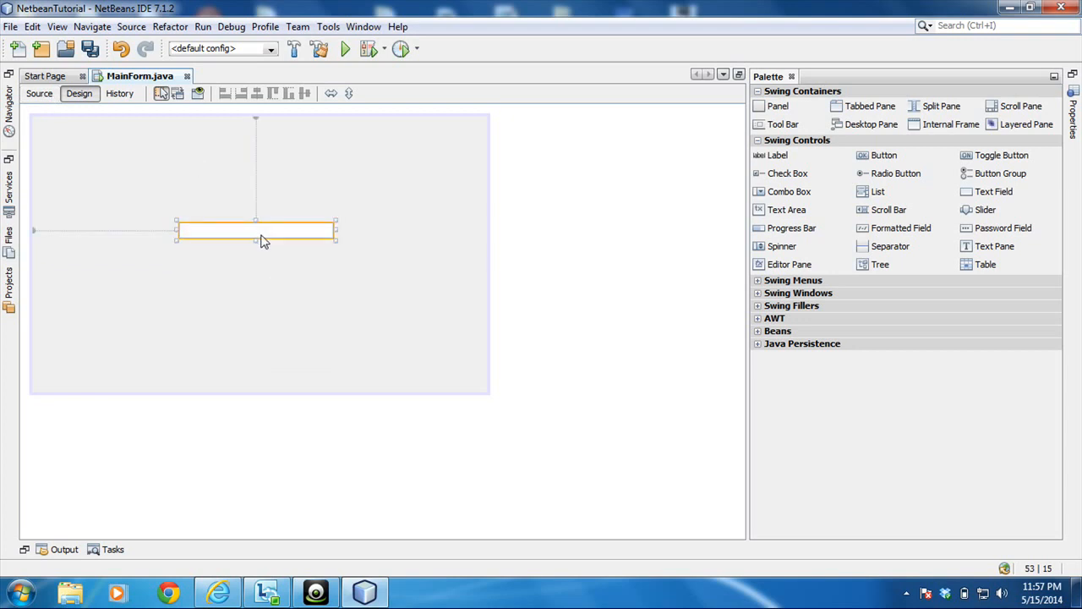
pyautogui.click(39, 93)
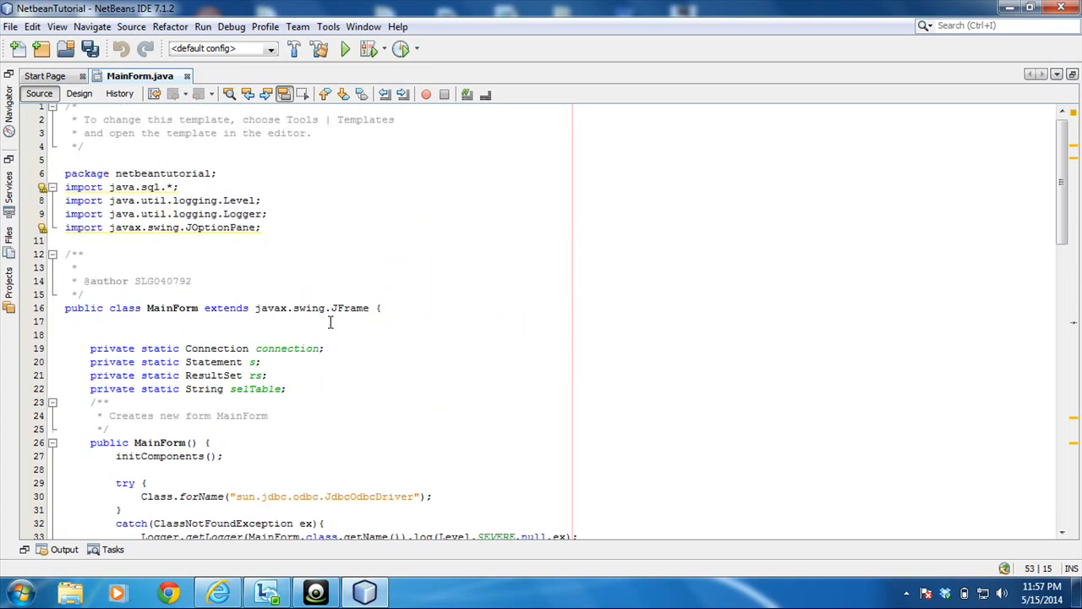
# - Scroll through MainForm's connection and query code, then show the Services window
pyautogui.scroll(-3)
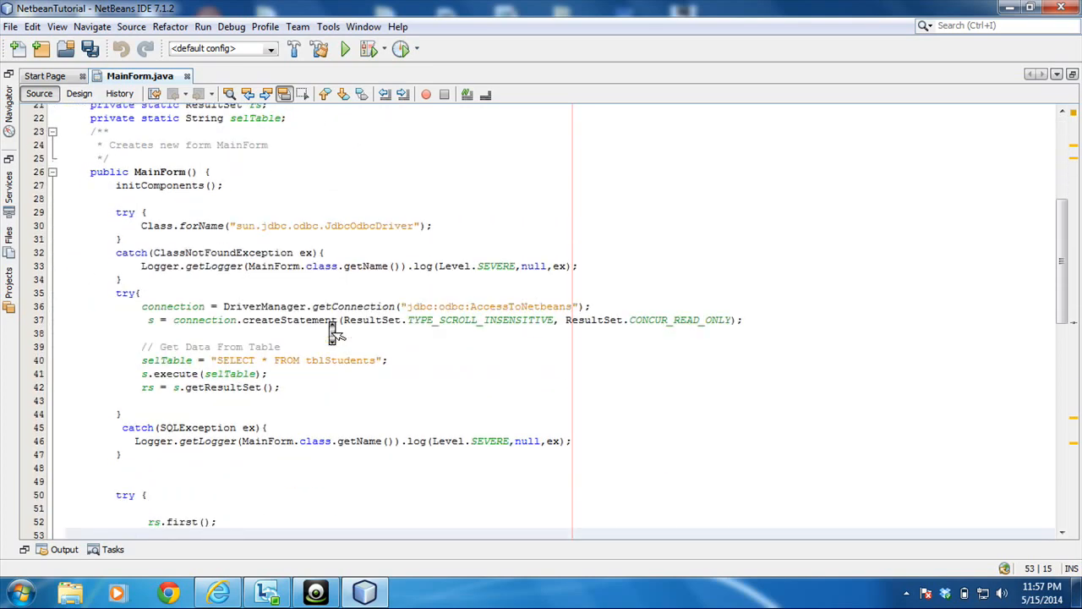
pyautogui.scroll(3)
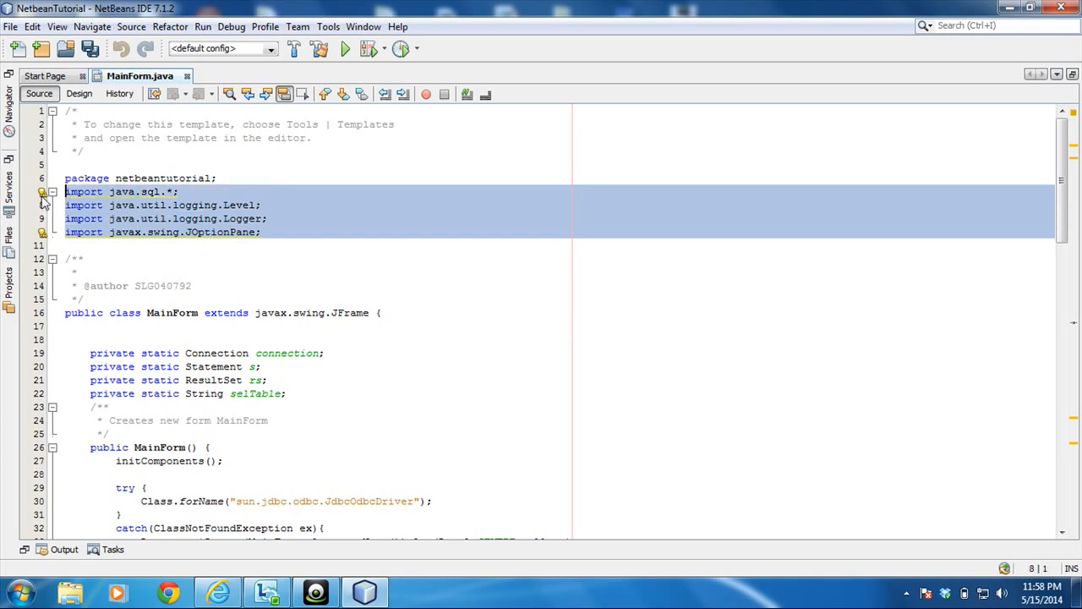
pyautogui.click(155, 218)
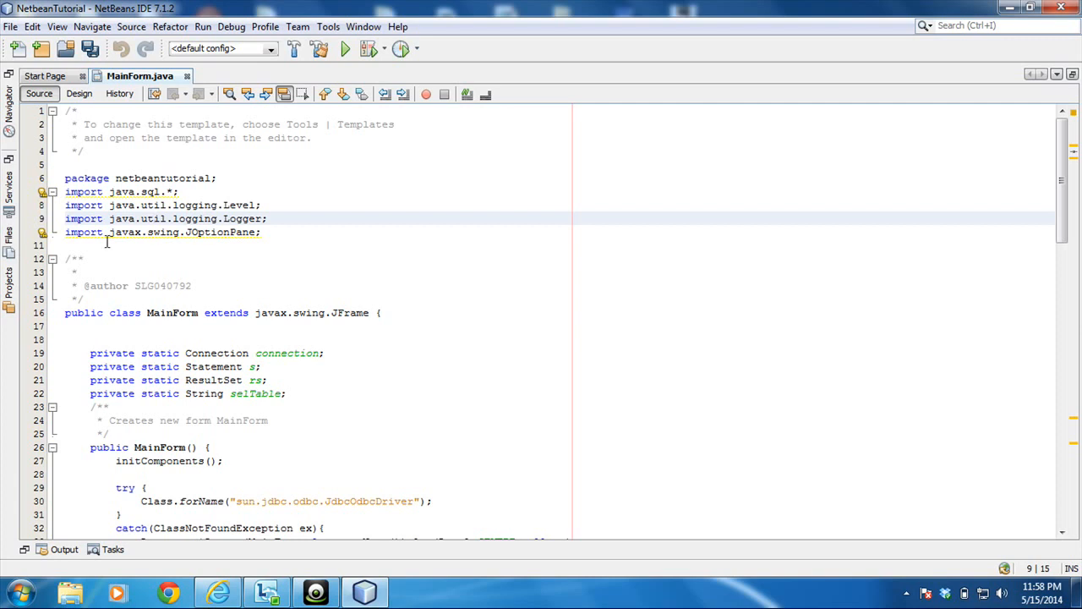
pyautogui.moveTo(143, 191)
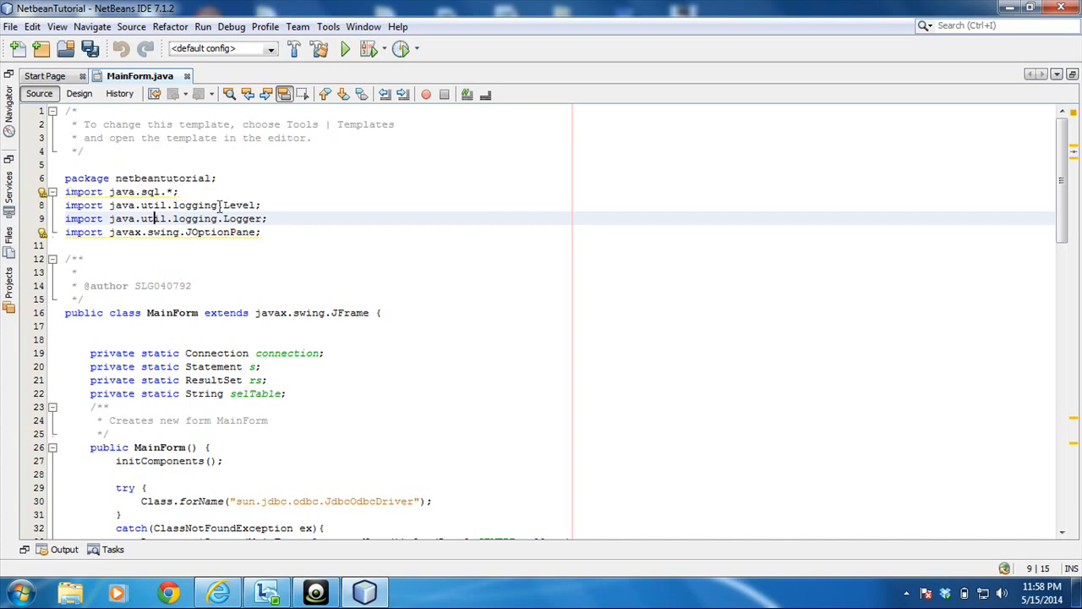
pyautogui.moveTo(226, 278)
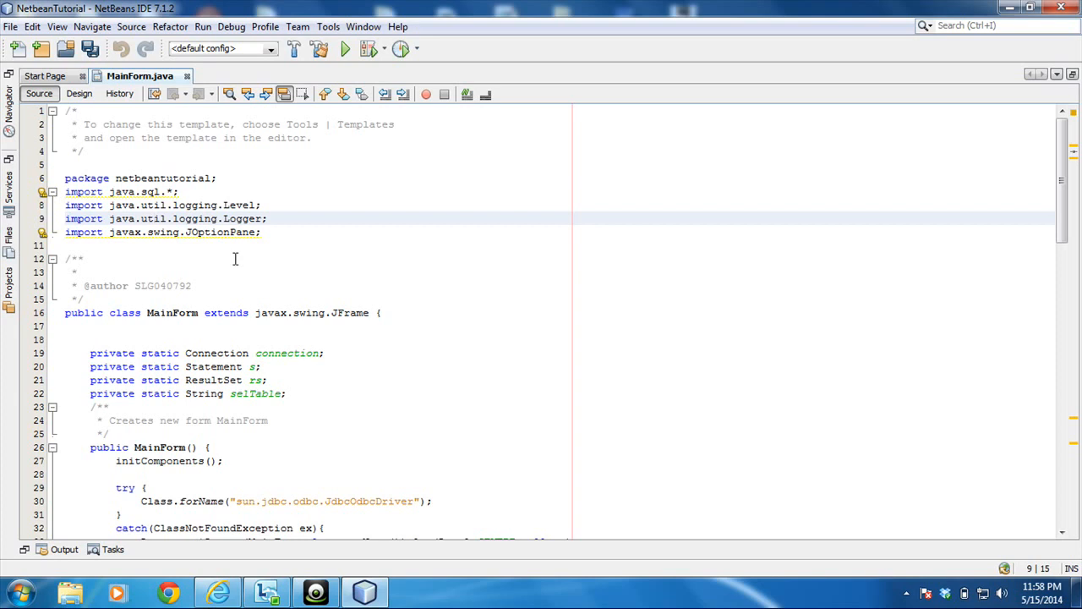
pyautogui.scroll(-3)
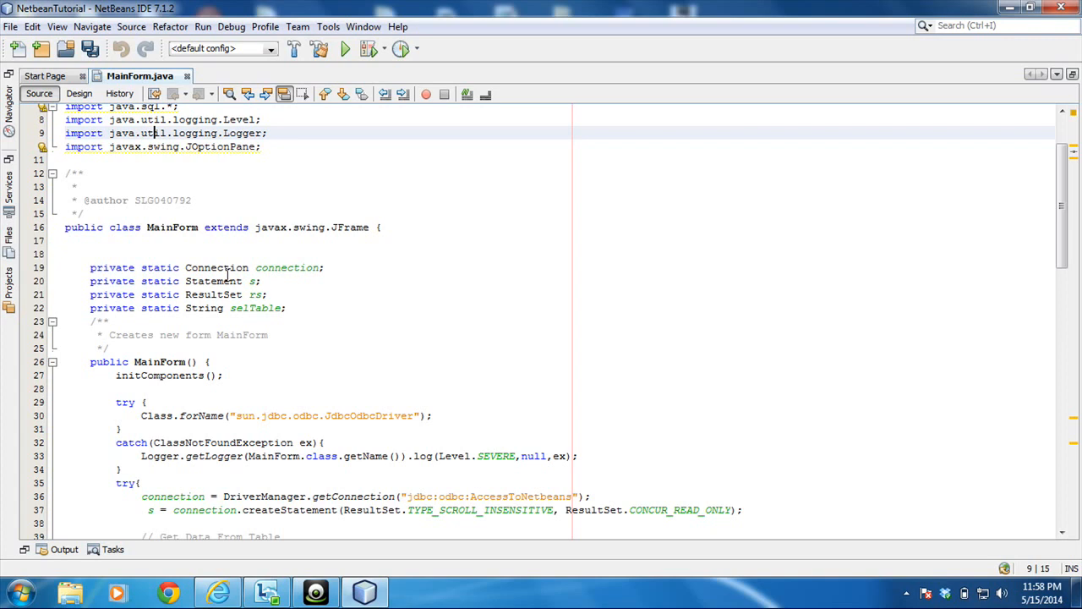
pyautogui.scroll(-3)
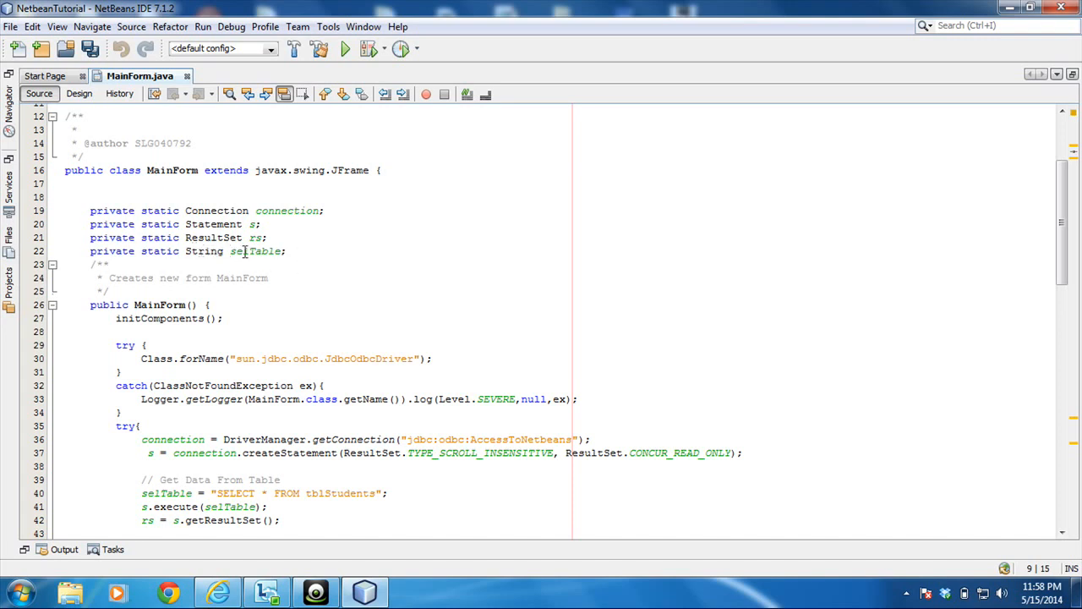
pyautogui.moveTo(244, 251)
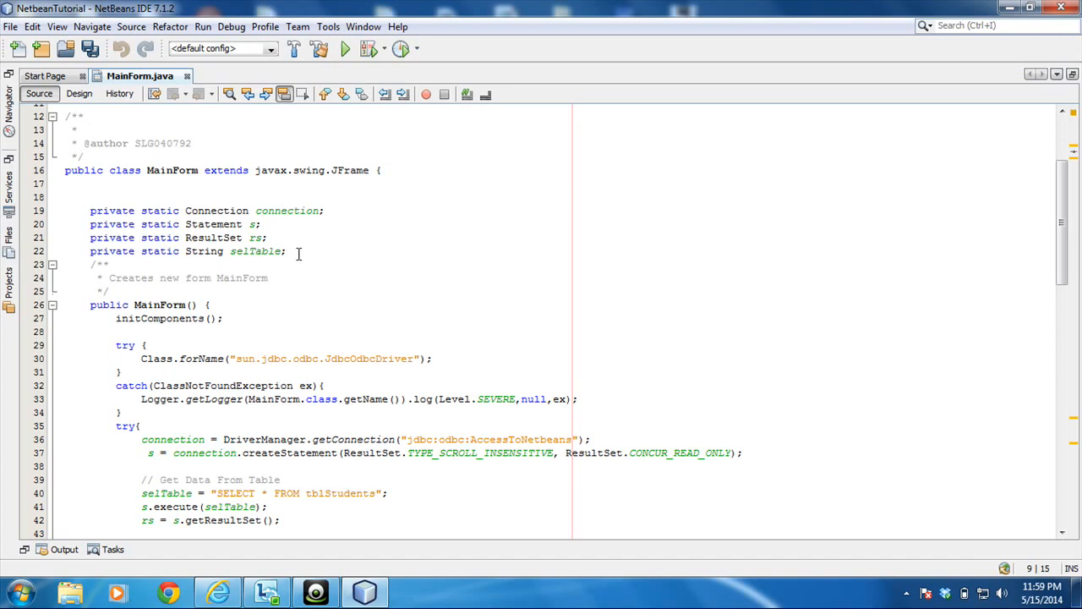
pyautogui.moveTo(335, 300)
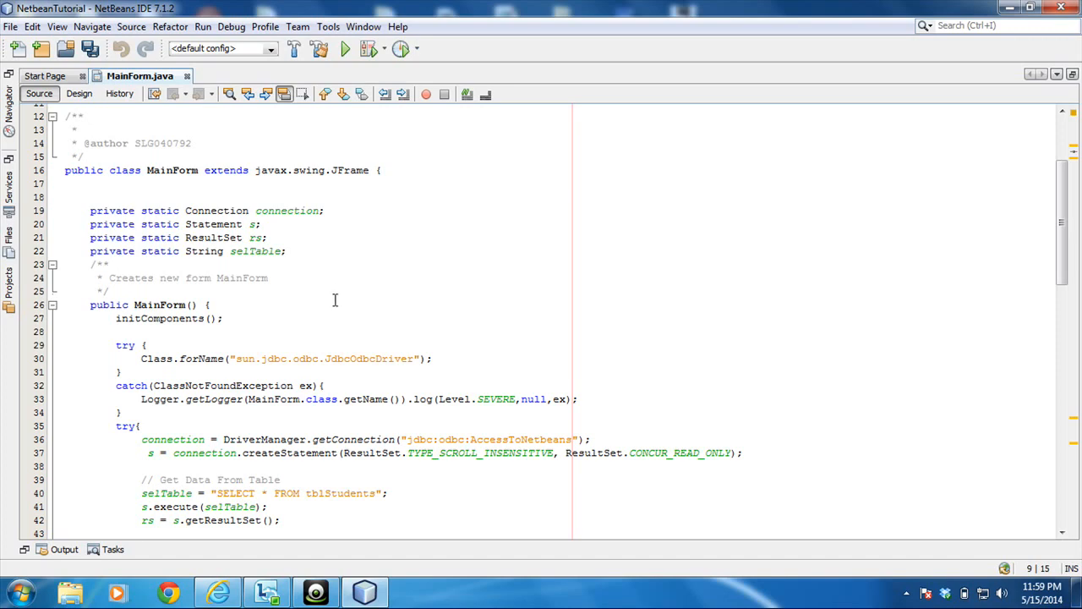
pyautogui.scroll(-3)
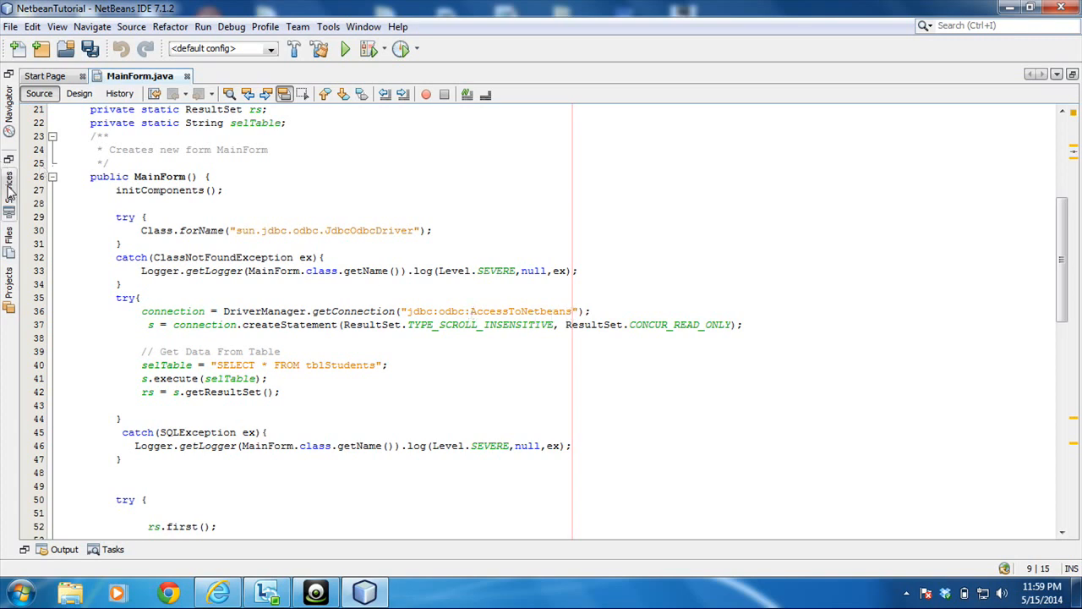
pyautogui.click(9, 184)
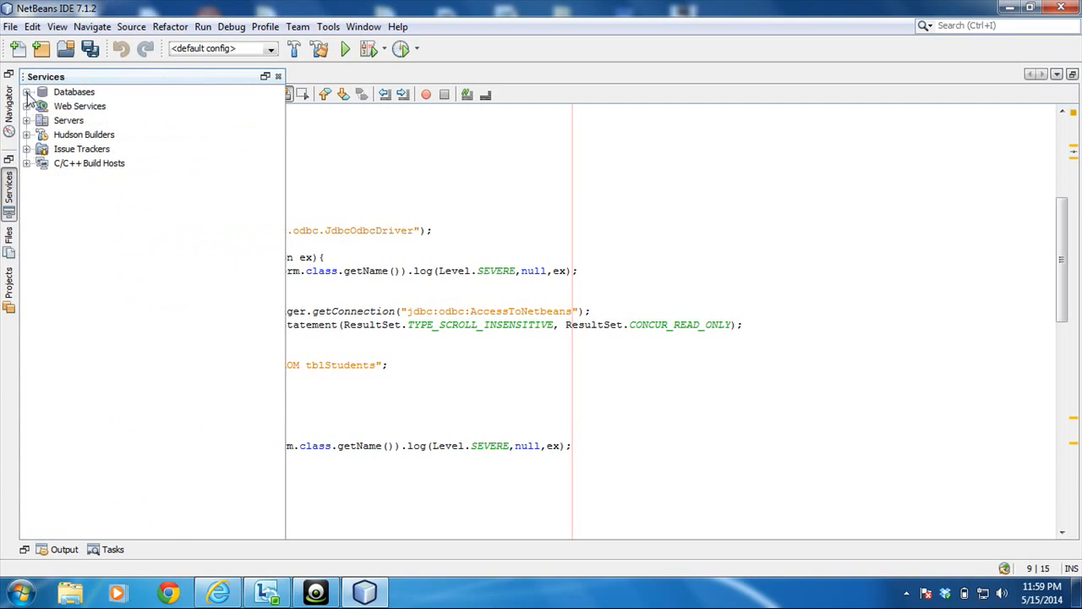
# - Connect to the AccessToNetbeans database without a user name
pyautogui.click(27, 92)
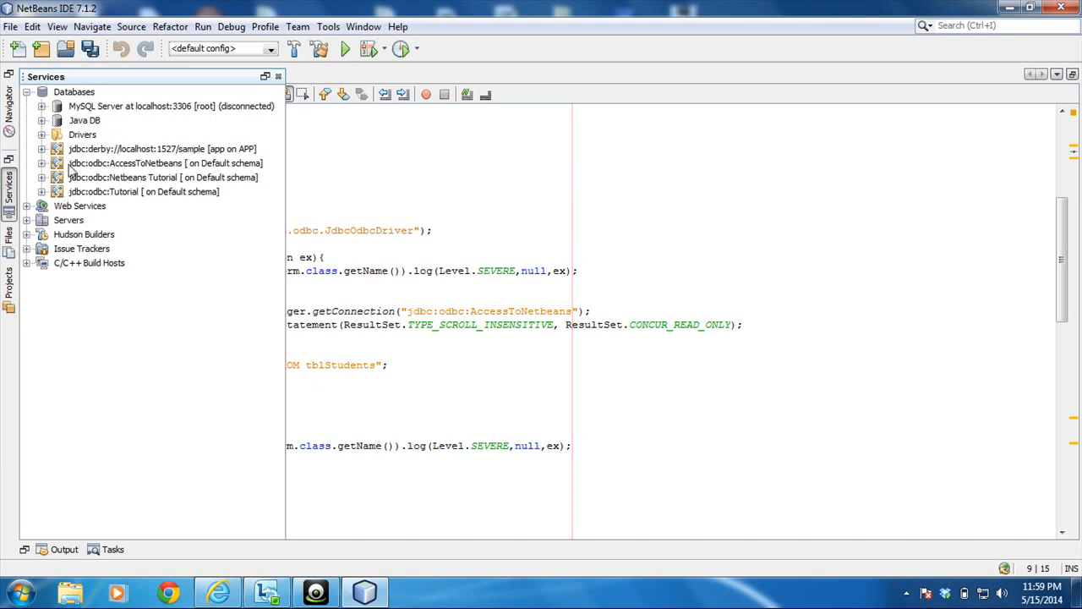
pyautogui.click(165, 162)
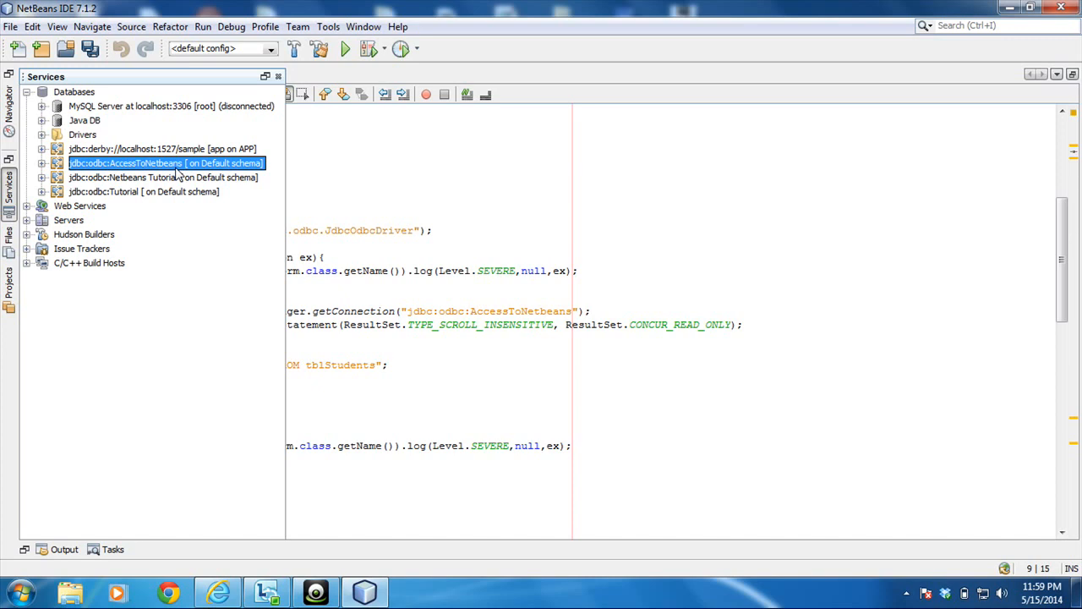
pyautogui.moveTo(167, 176)
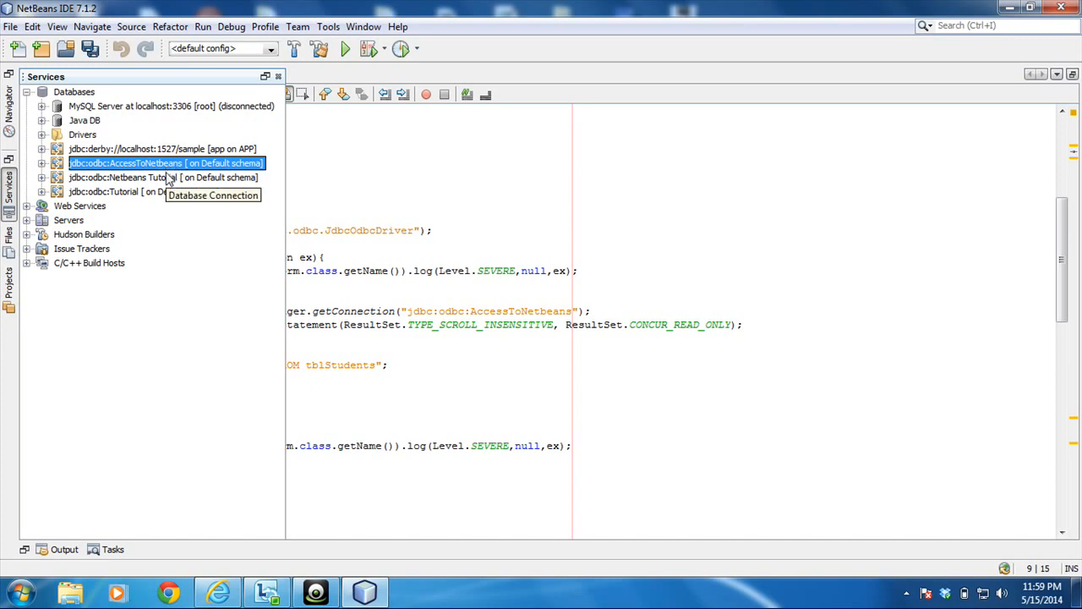
pyautogui.moveTo(223, 218)
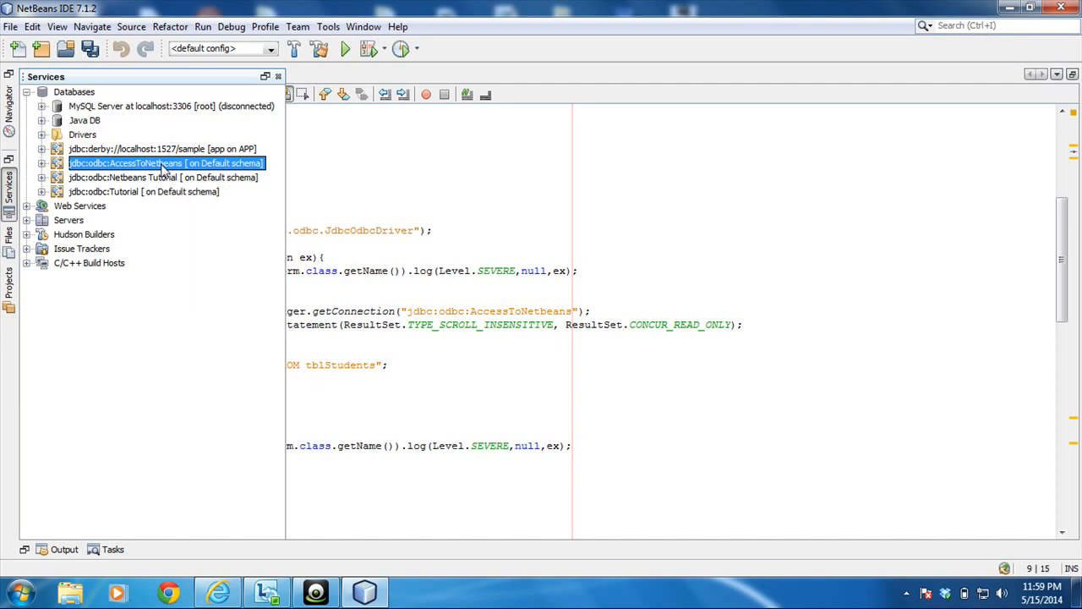
pyautogui.doubleClick(165, 162)
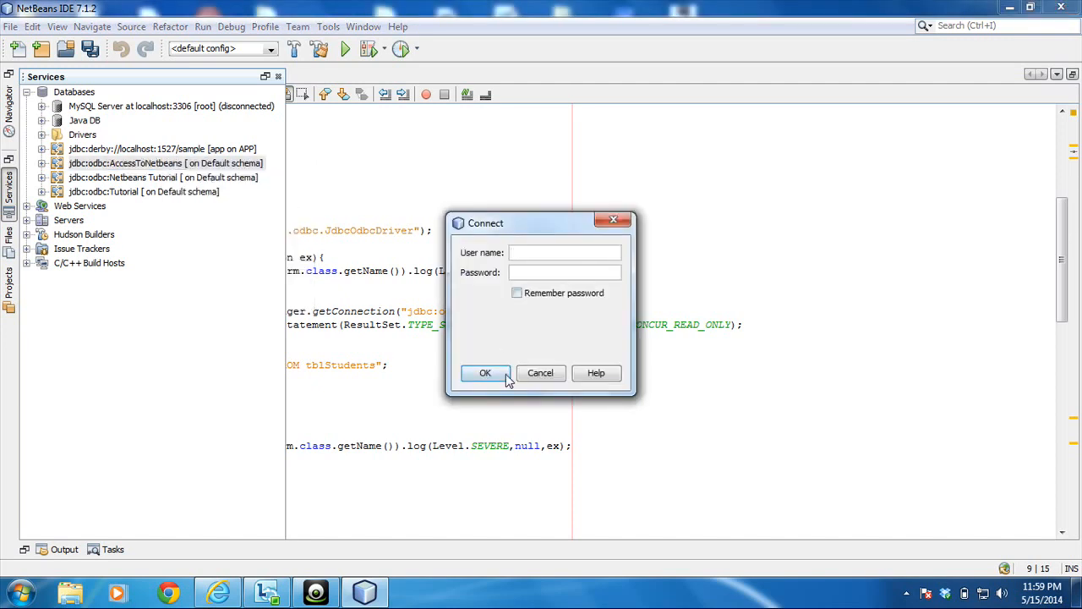
pyautogui.click(486, 373)
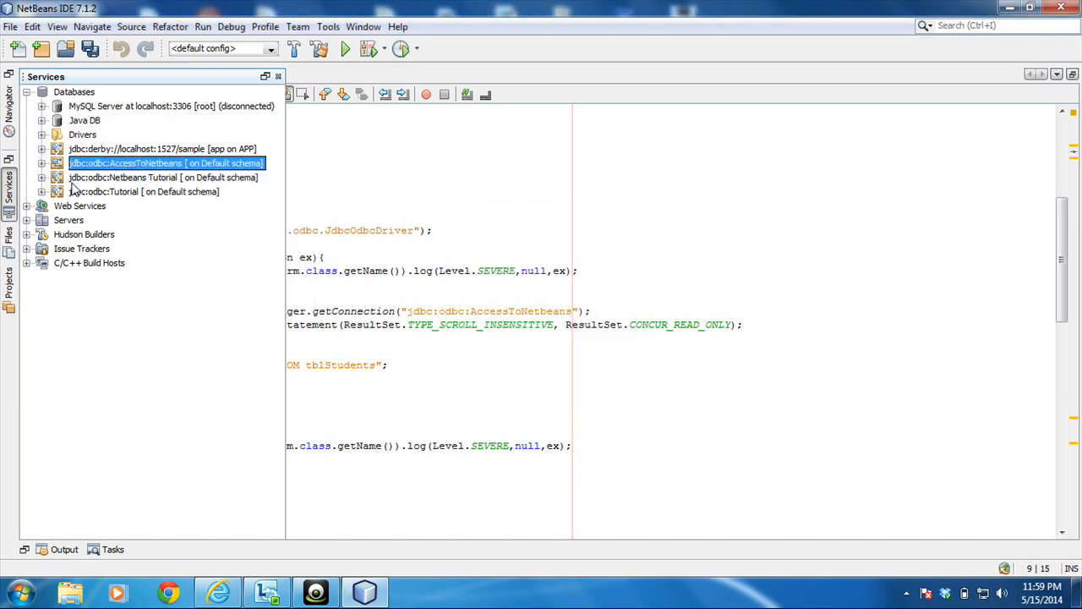
# - Expand AccessToNetbeans.accdb's tables and view the tblStudents records
pyautogui.click(41, 162)
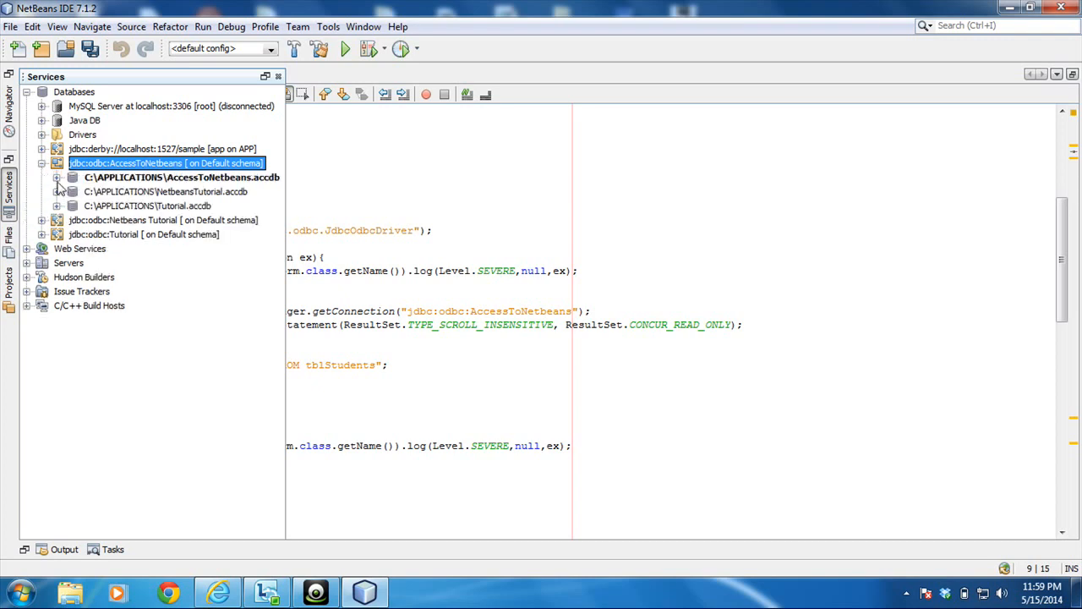
pyautogui.moveTo(229, 185)
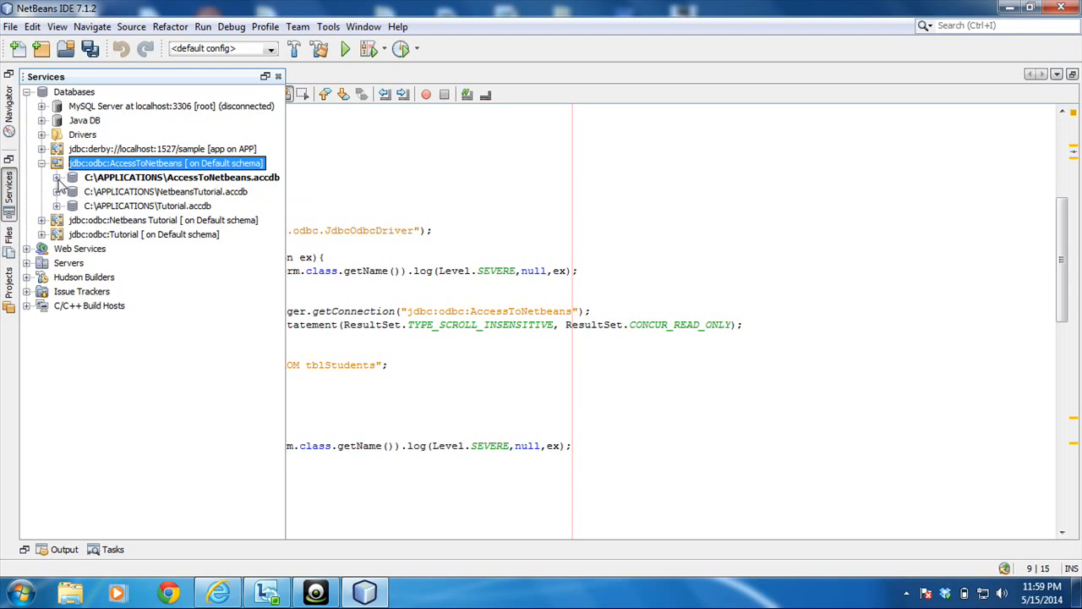
pyautogui.click(60, 176)
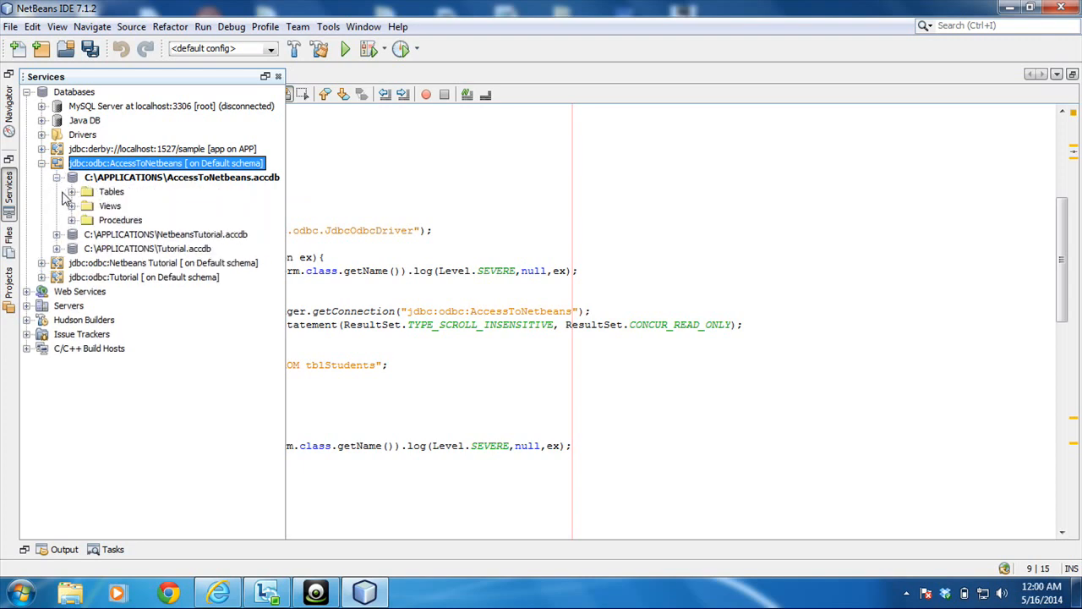
pyautogui.click(71, 191)
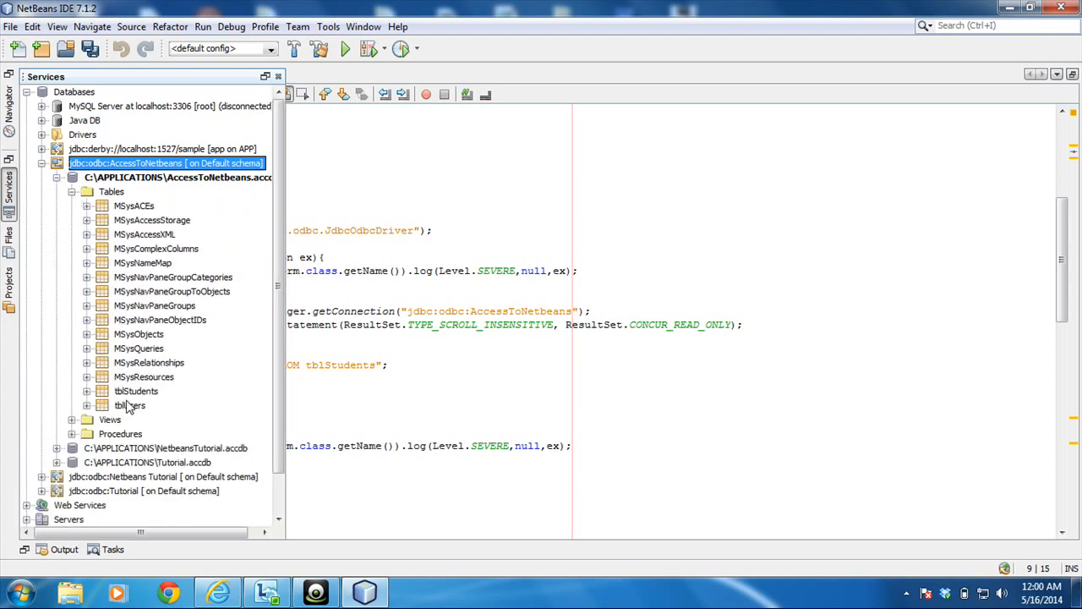
pyautogui.moveTo(122, 396)
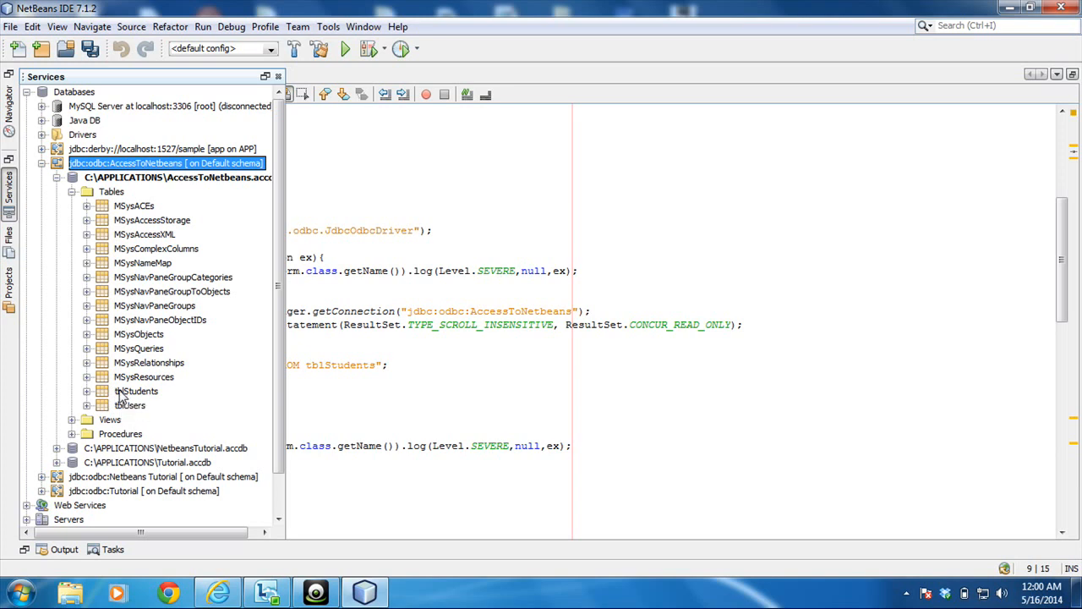
pyautogui.doubleClick(136, 390)
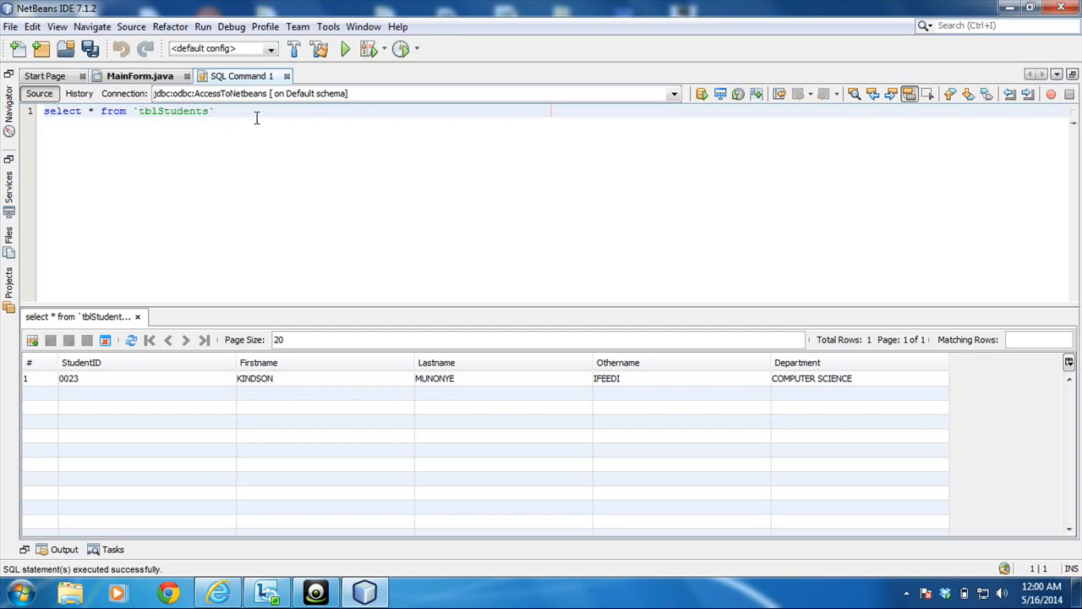
pyautogui.moveTo(243, 344)
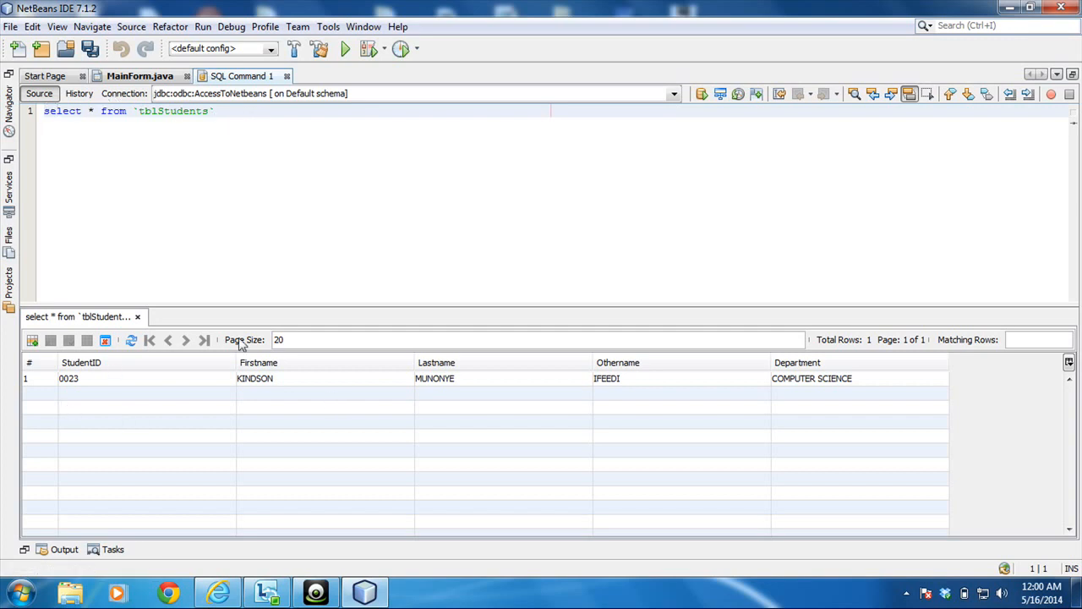
pyautogui.moveTo(24, 114)
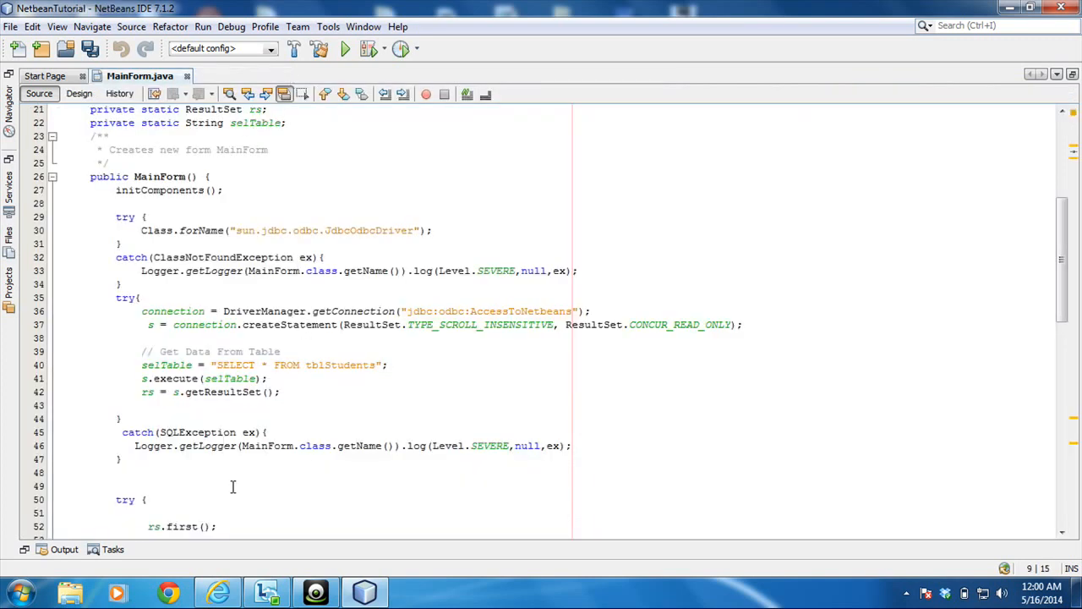
pyautogui.scroll(-3)
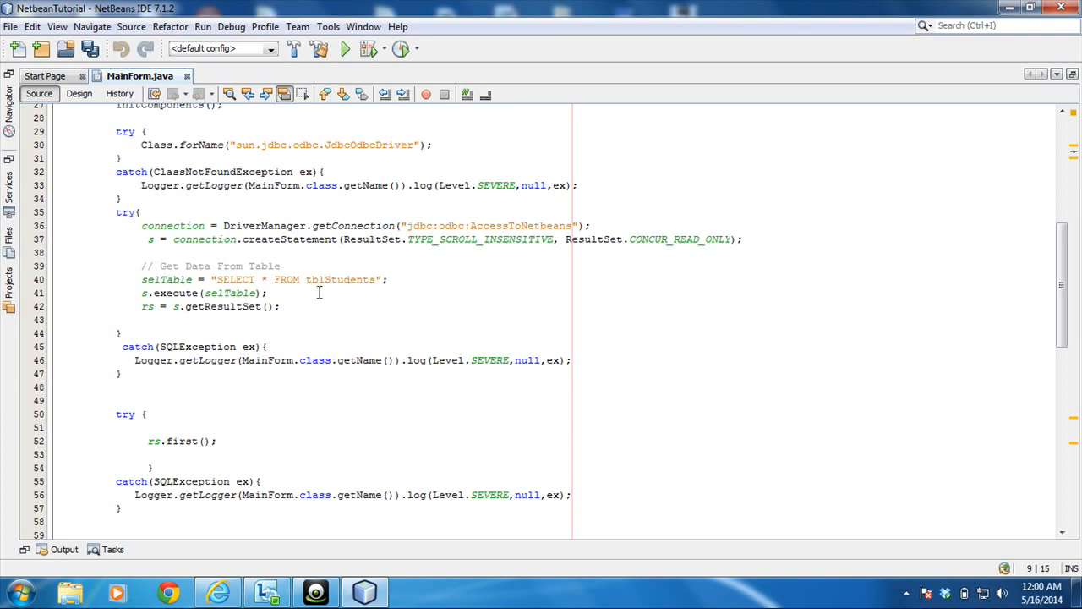
pyautogui.moveTo(222, 287)
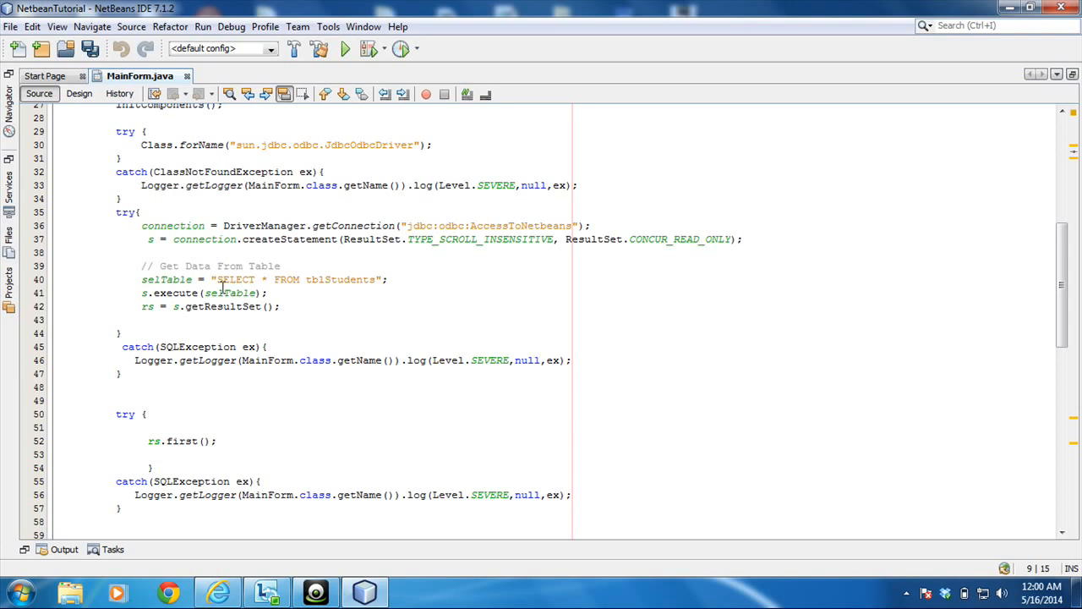
pyautogui.moveTo(145, 293)
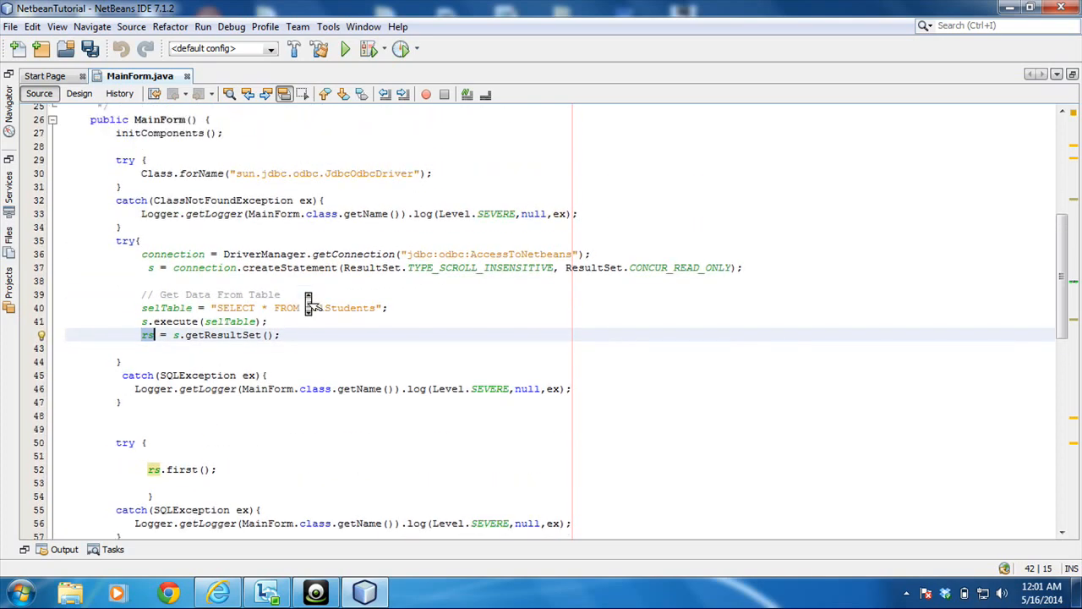
pyautogui.scroll(-3)
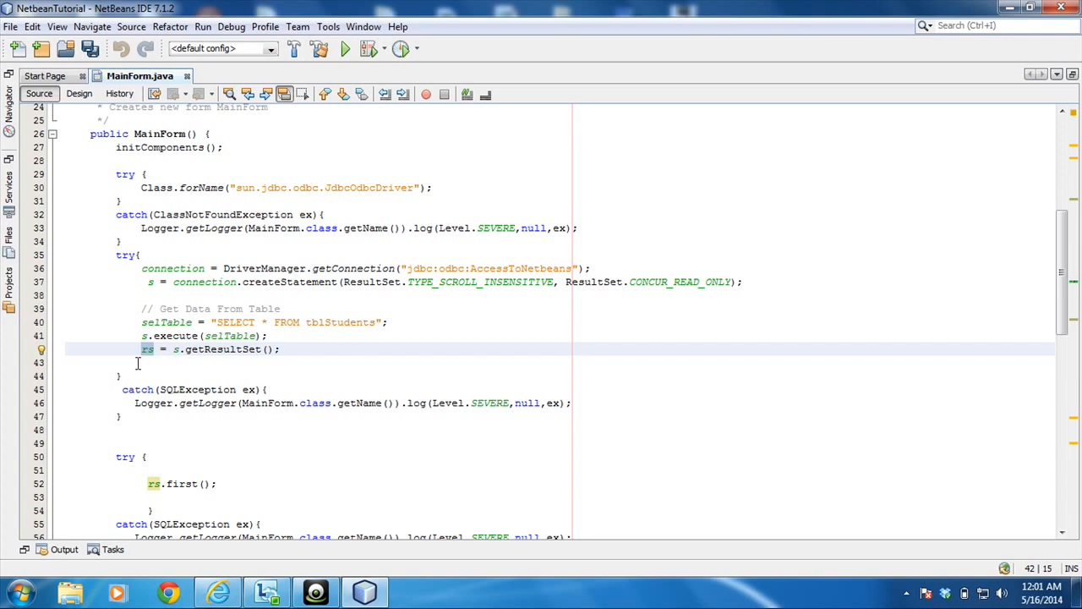
pyautogui.moveTo(209, 411)
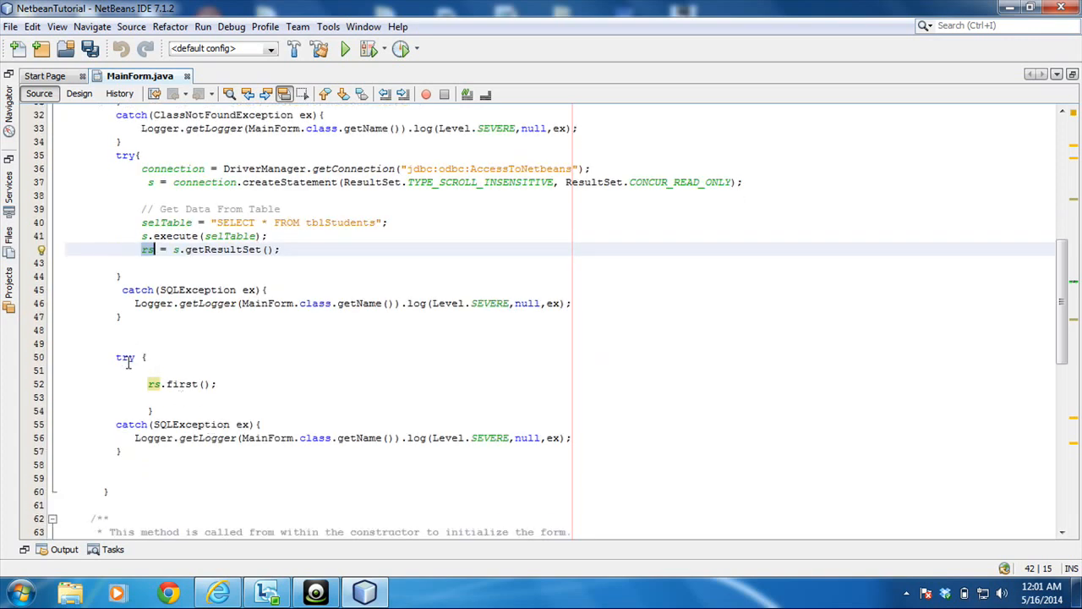
# - Select the second try-catch block reading the first record and place the cursor inside it
pyautogui.moveTo(116, 357); pyautogui.dragTo(194, 464)
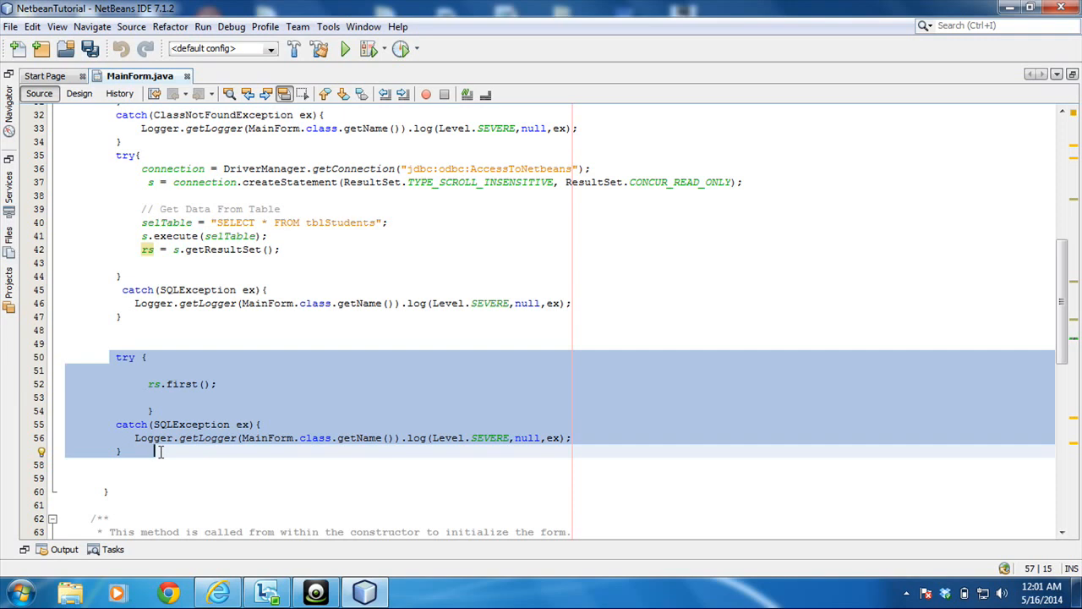
pyautogui.click(154, 397)
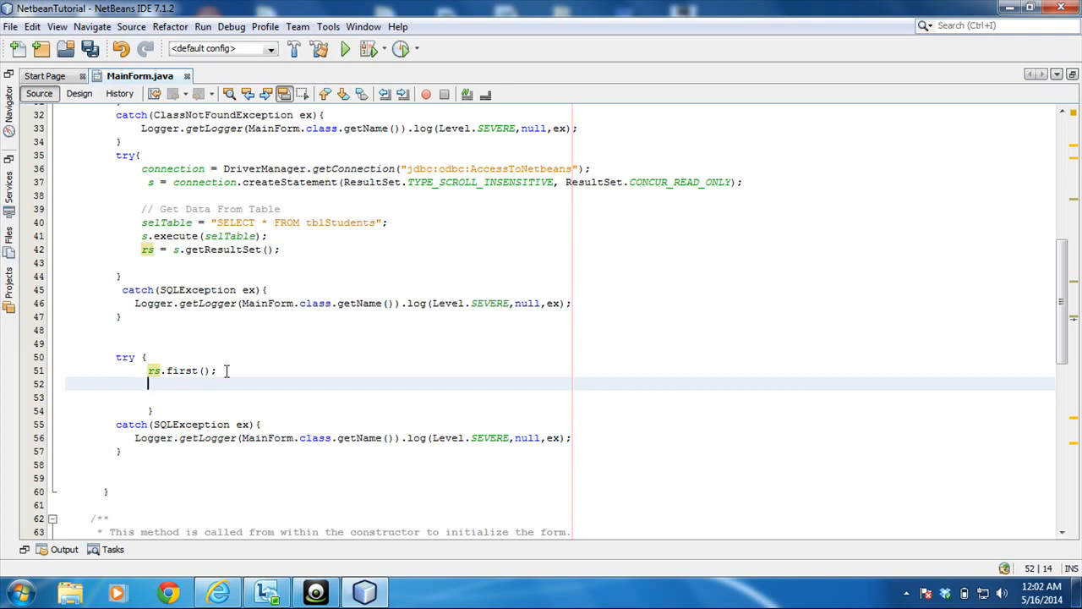
# - Write txtFirstname.setText(rs.getString("Firstname")); below rs.first() using code completion
pyautogui.write('txtFir')
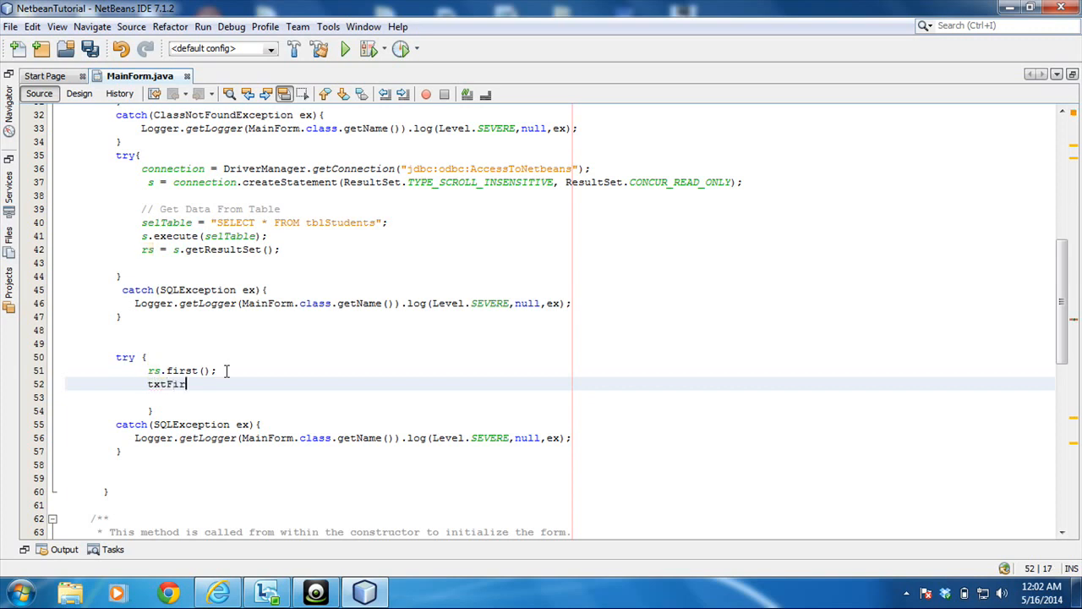
pyautogui.write('stname.')
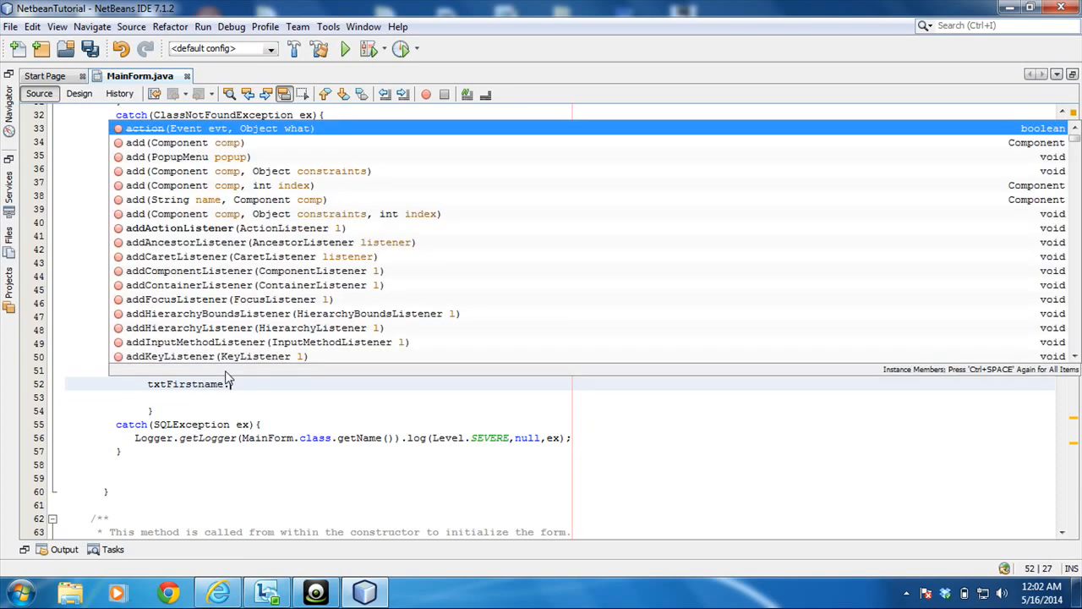
pyautogui.write('setTex')
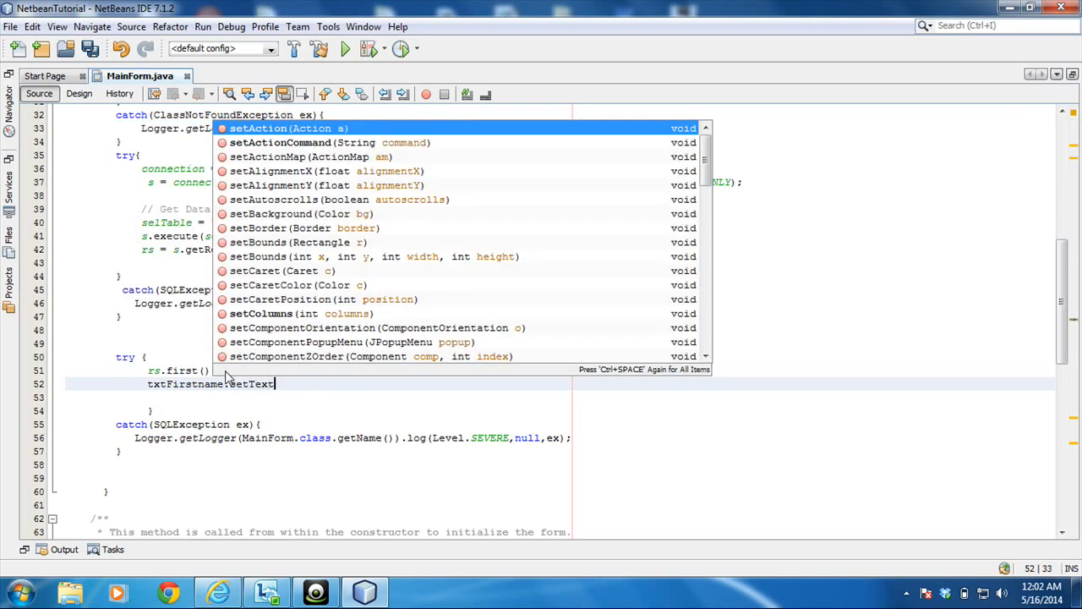
pyautogui.write('t')
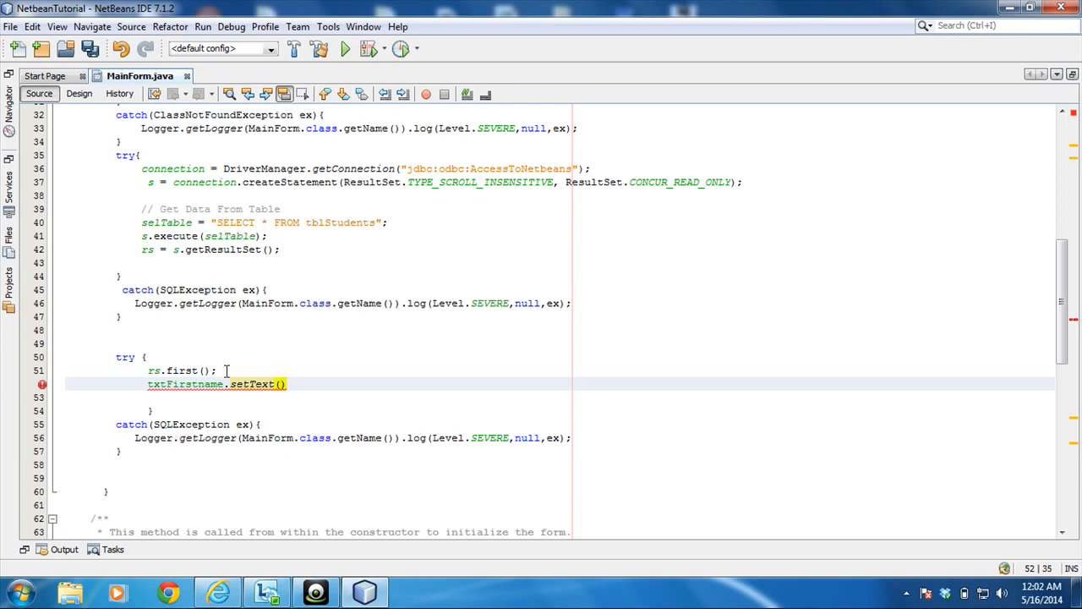
pyautogui.write('rs.getString(selTable')
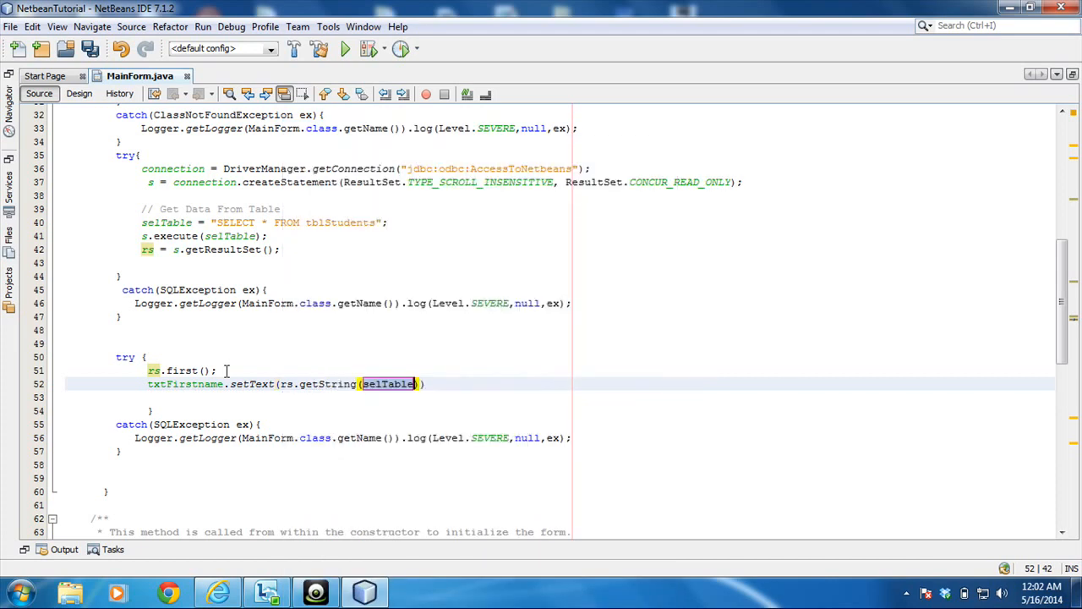
pyautogui.click(389, 384)
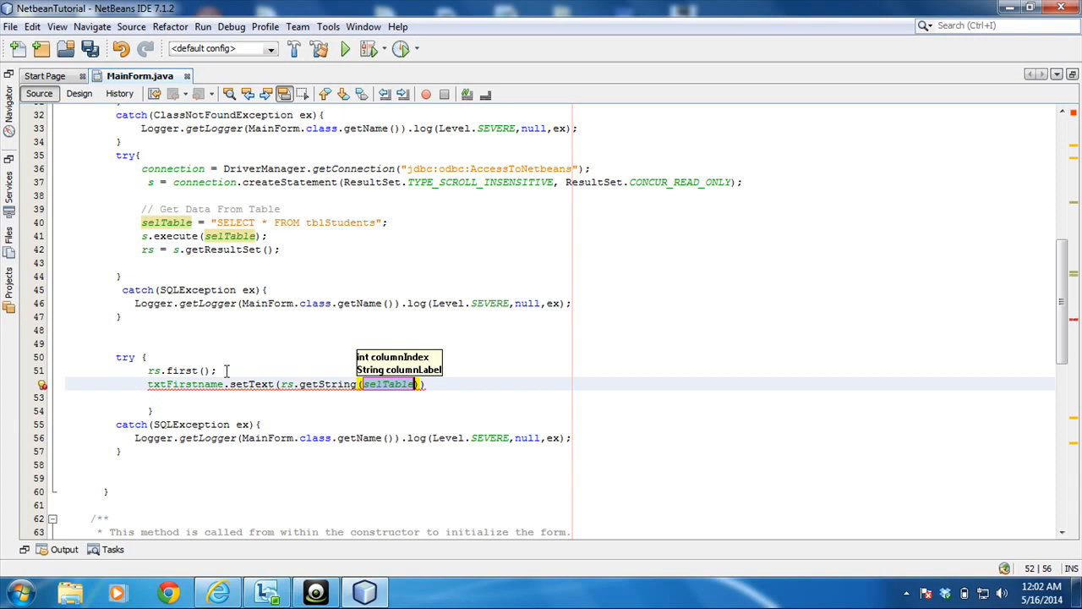
pyautogui.write('"First')
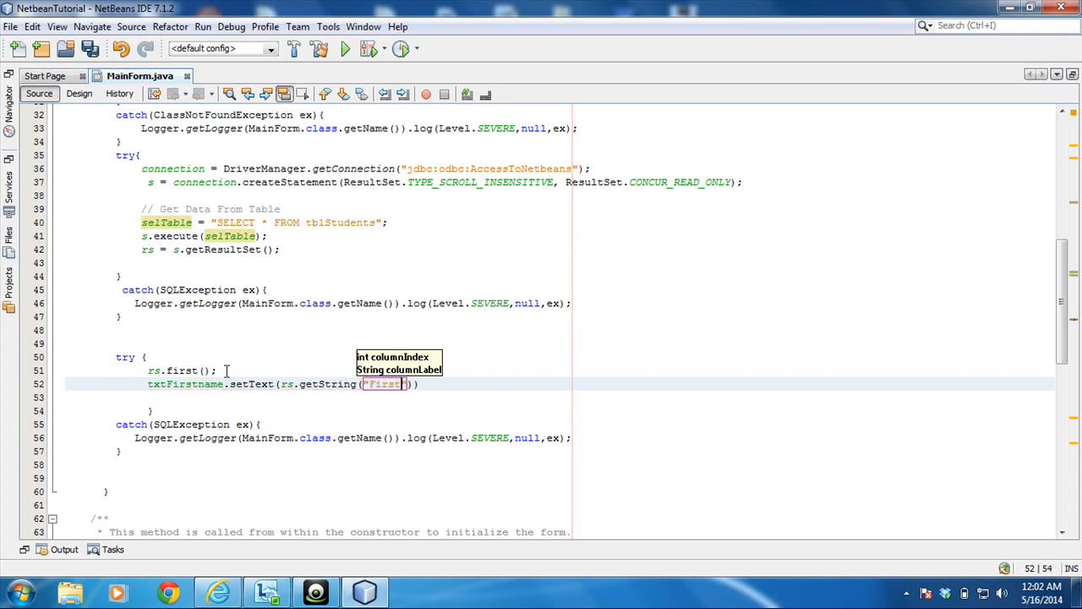
pyautogui.write('name')
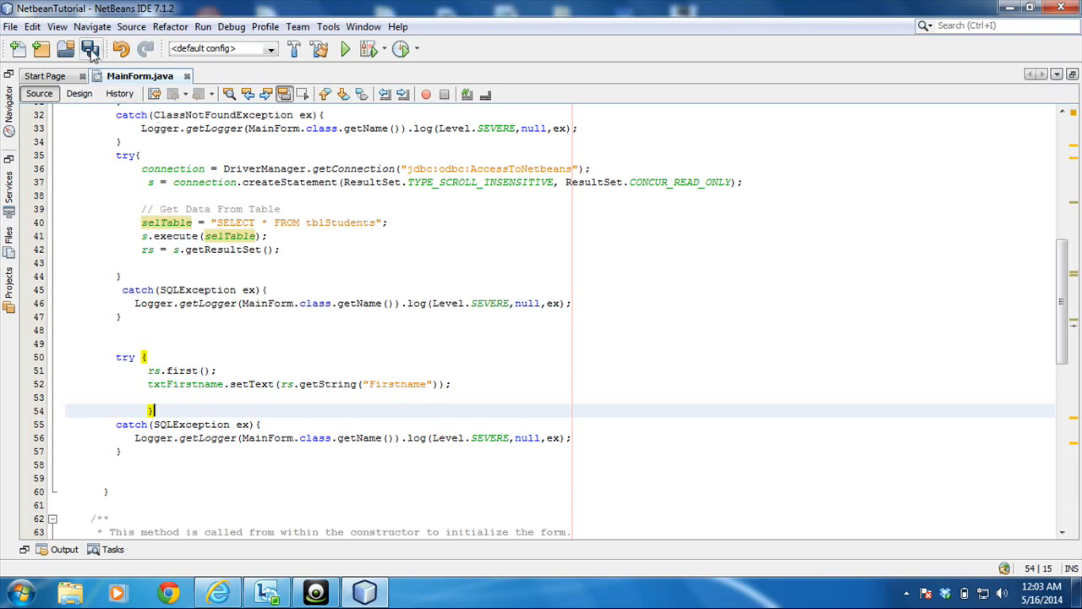
# - Save all files, return to Design view, and Run File on MainForm.java
pyautogui.click(90, 48)
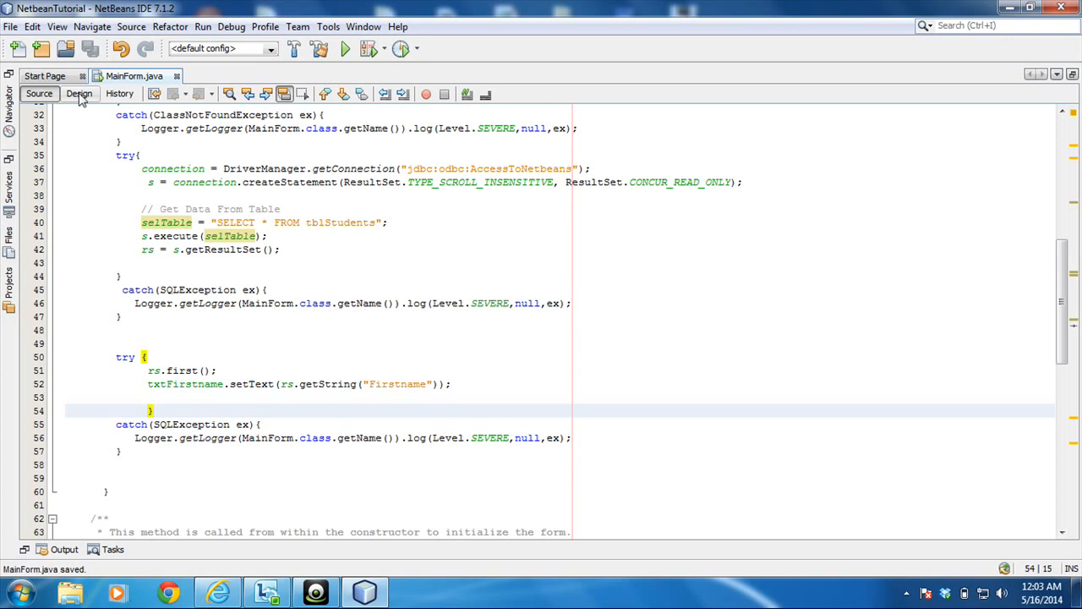
pyautogui.click(78, 93)
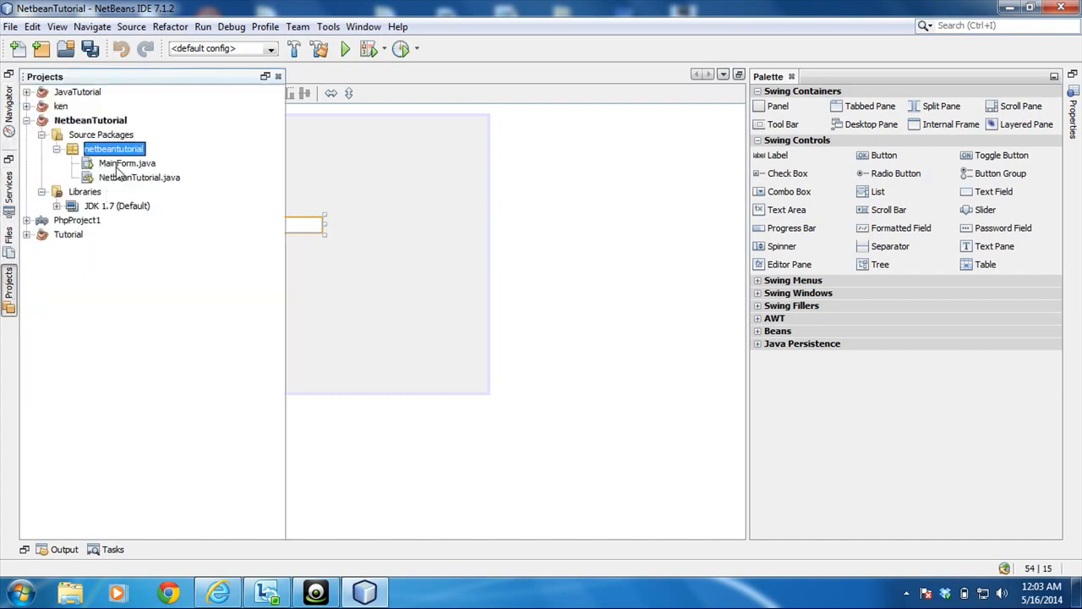
pyautogui.rightClick(126, 163)
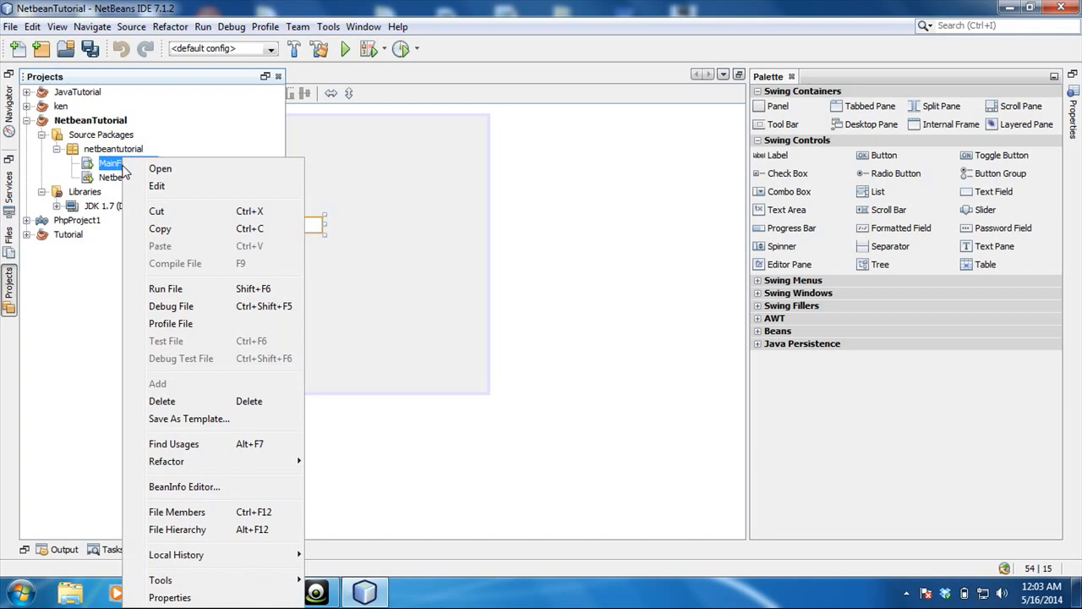
pyautogui.moveTo(165, 289)
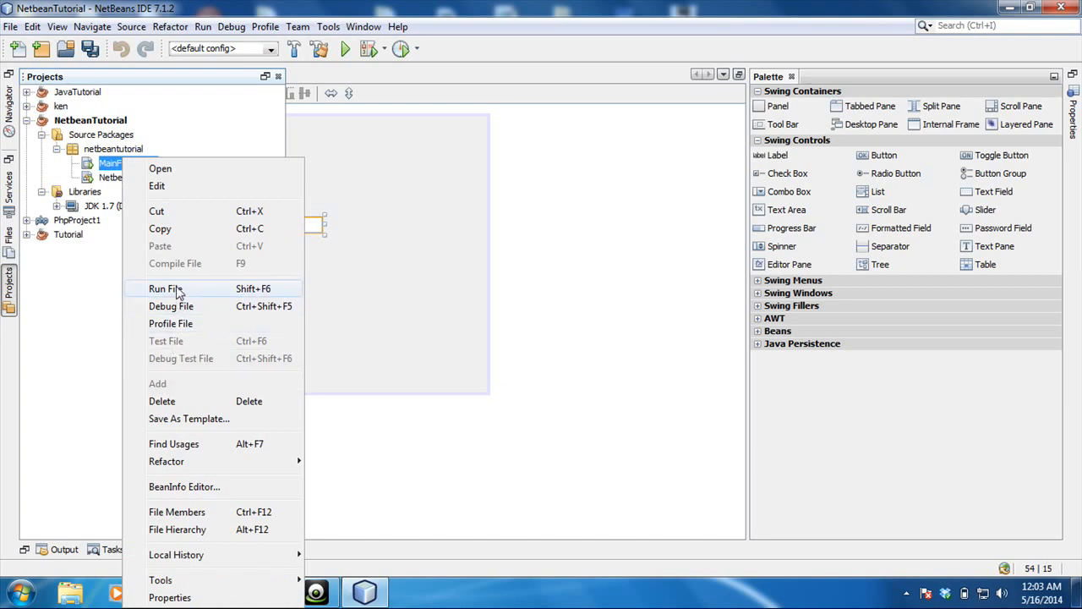
pyautogui.click(165, 288)
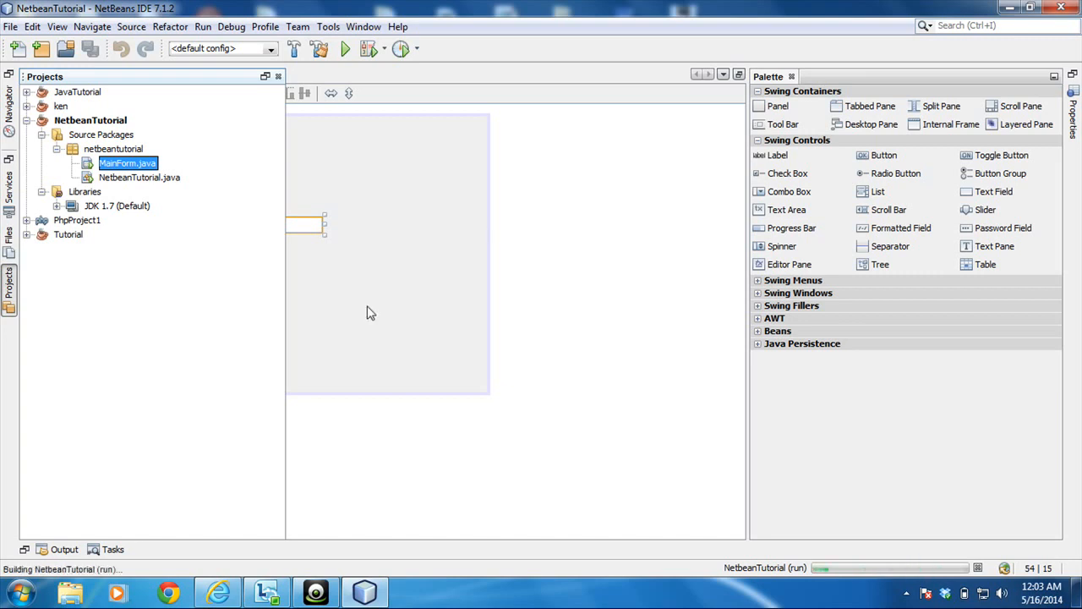
# - Check that the running form's first-name field shows KINDSON, then close the window
pyautogui.click(344, 49)
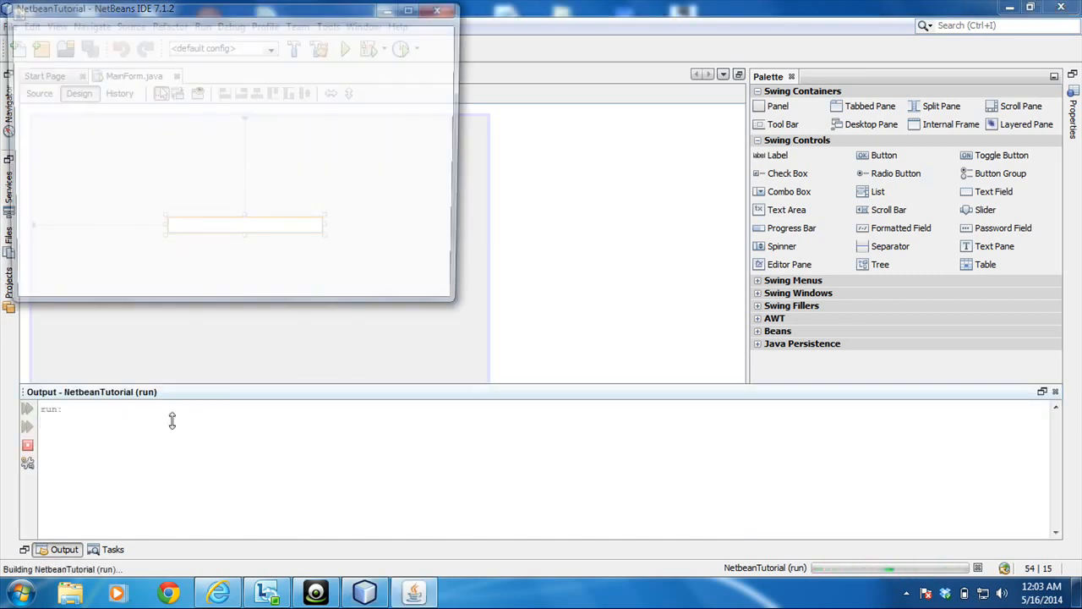
pyautogui.write('KINDSON')
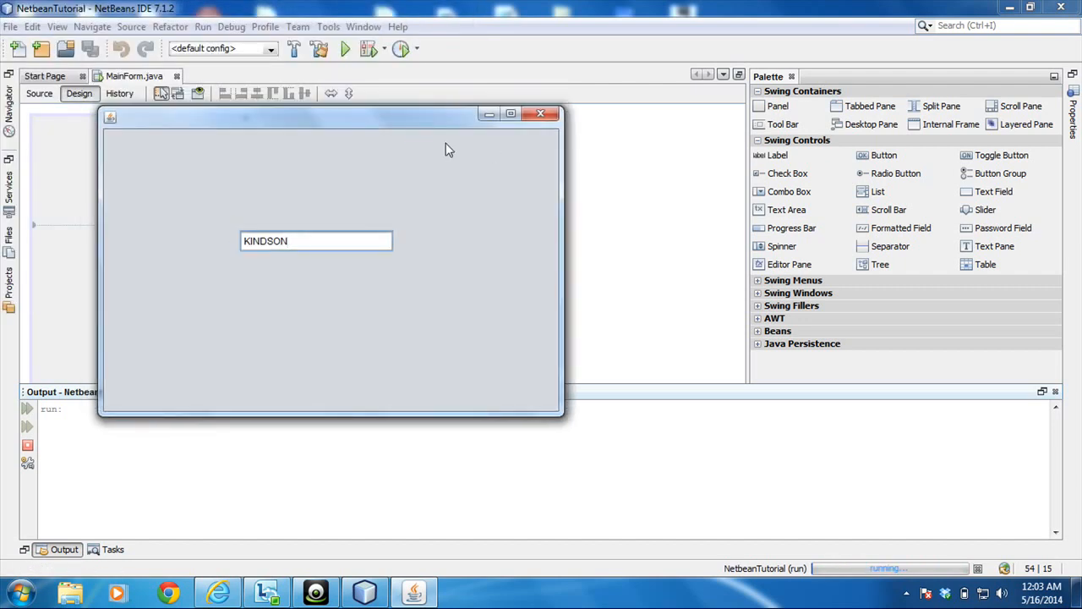
pyautogui.moveTo(494, 146)
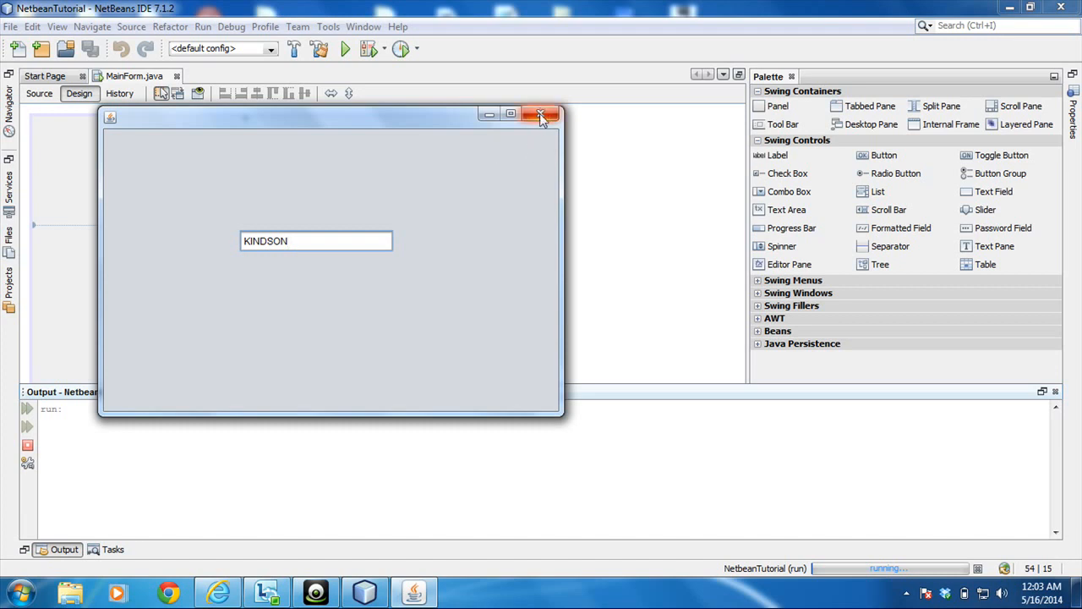
pyautogui.moveTo(542, 115)
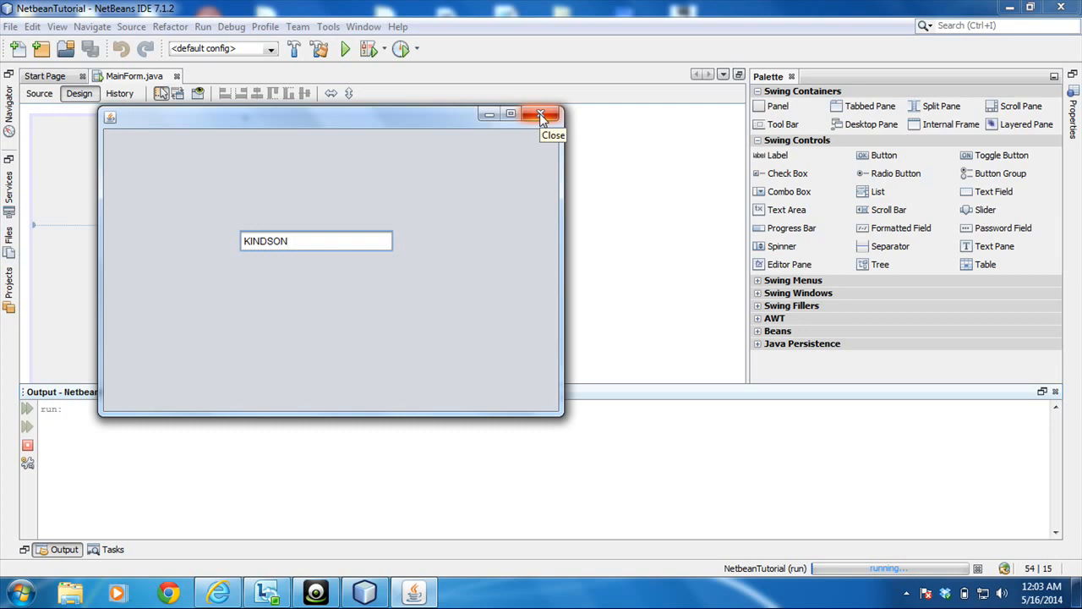
pyautogui.moveTo(368, 308)
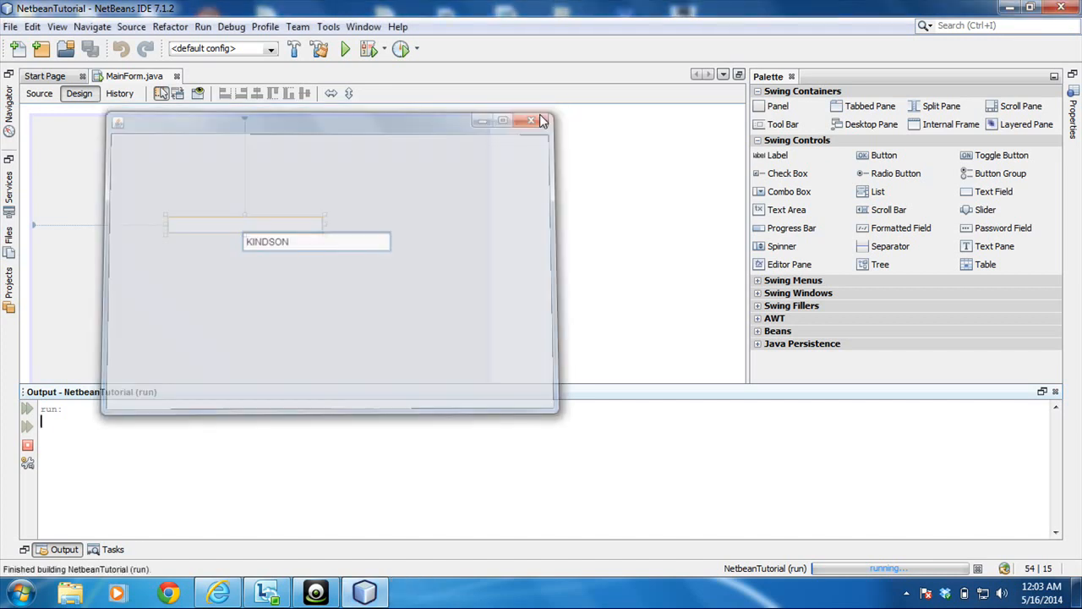
pyautogui.click(532, 120)
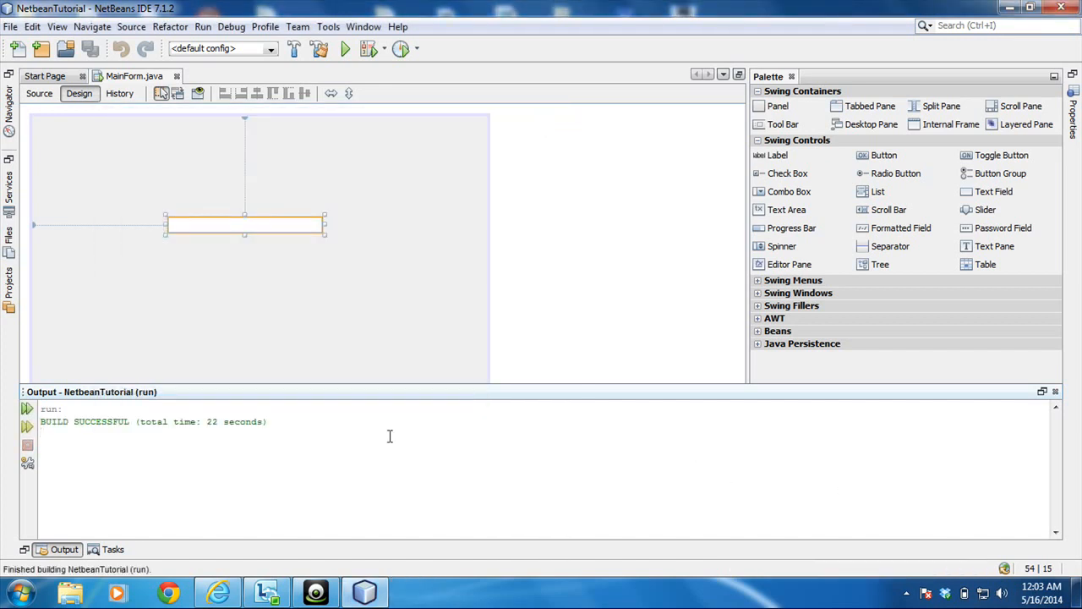
pyautogui.moveTo(386, 495)
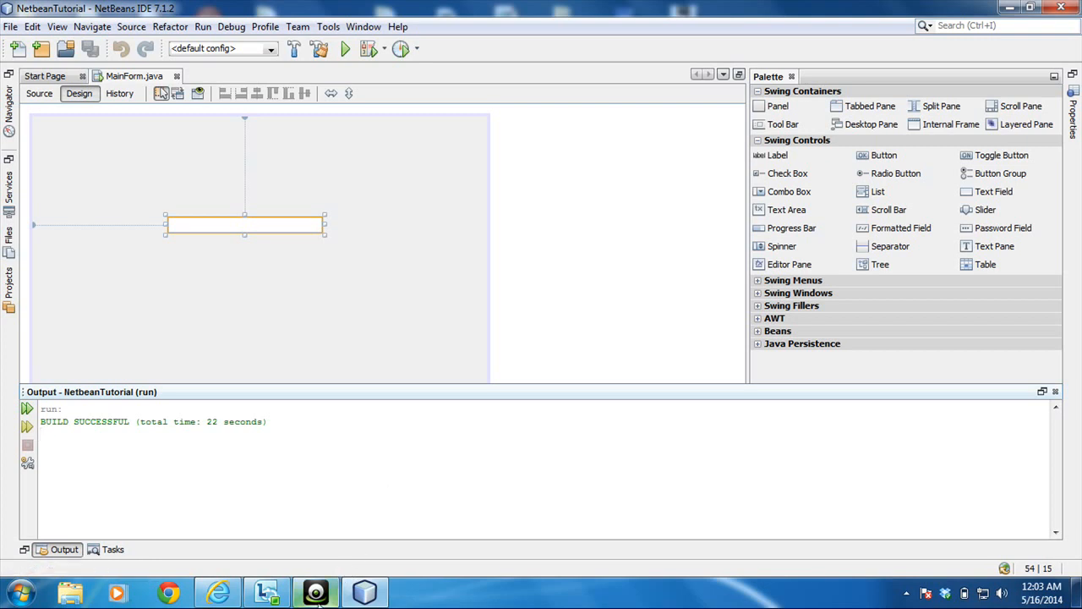
pyautogui.click(316, 591)
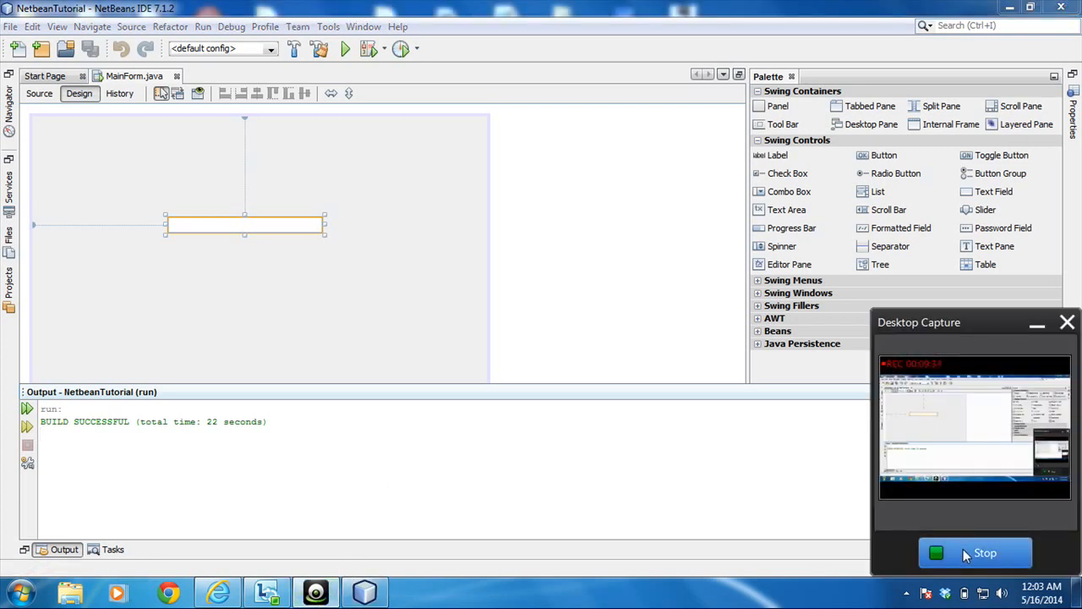